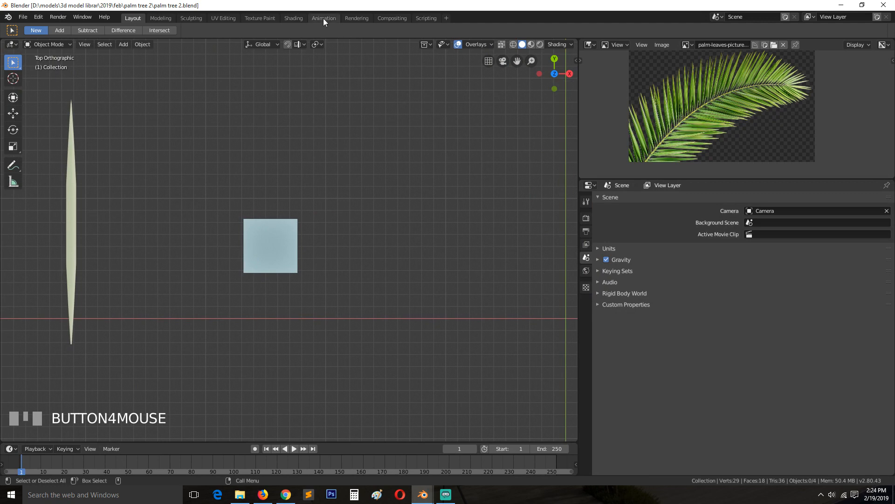
Step: Switch to the Shading workspace and zoom in on the green leaf's material nodes
click(293, 18)
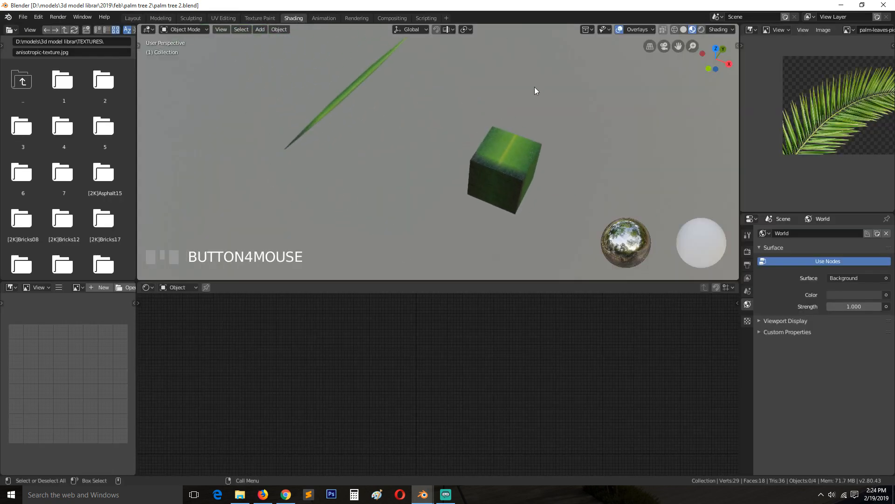
click(308, 100)
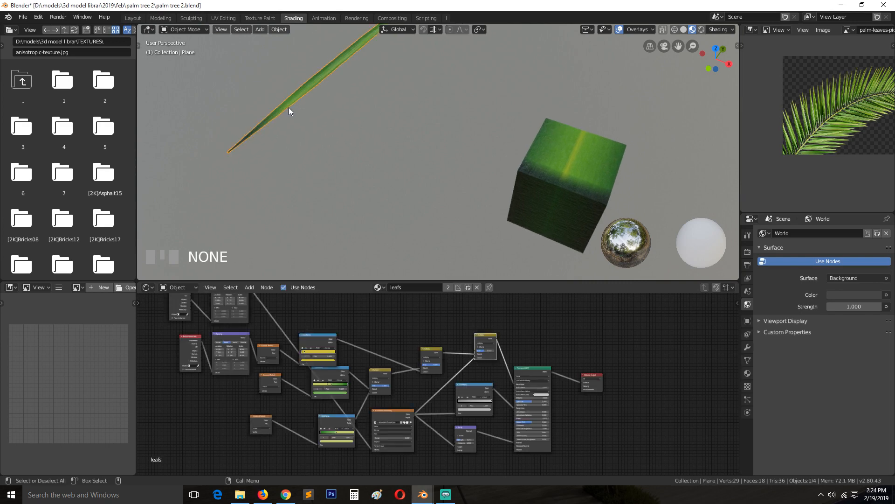
scroll(up, 3)
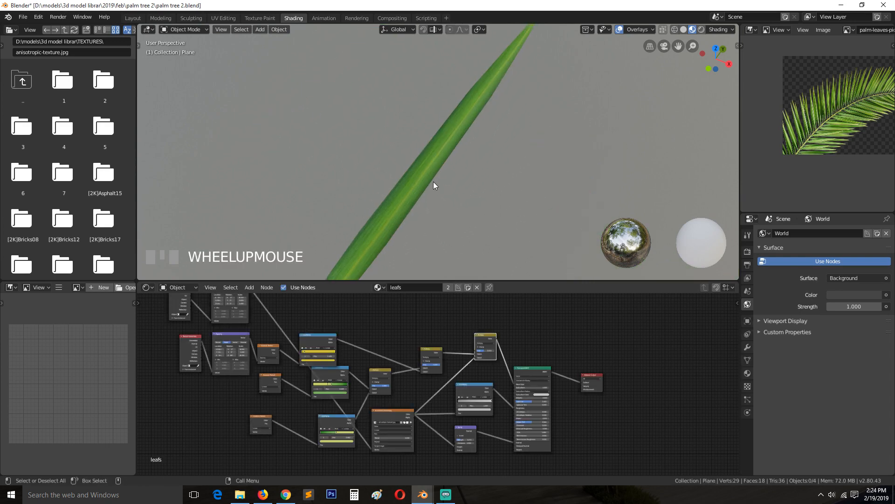
scroll(down, 3)
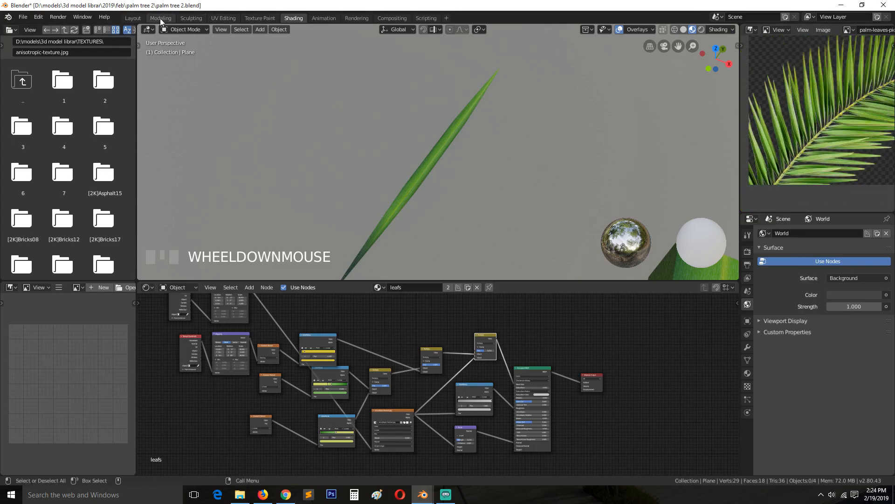
Step: Return to the Layout workspace with the leaf plane still selected
click(132, 18)
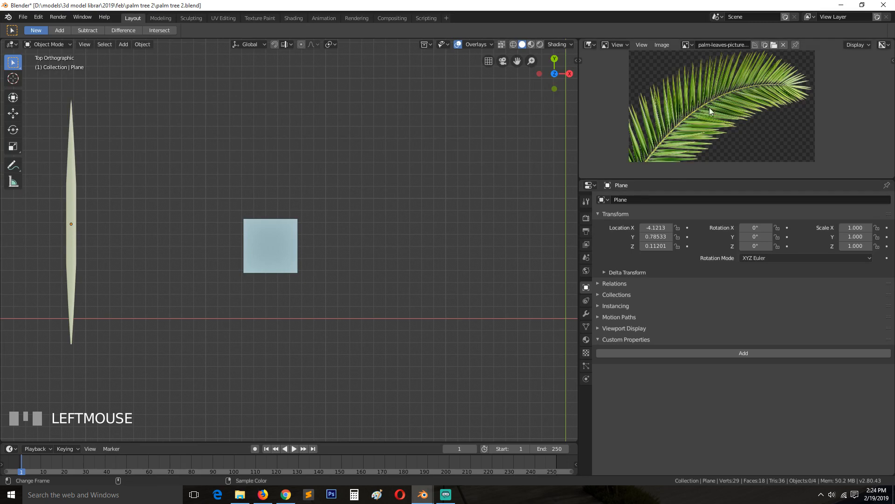
mouse_move(654, 138)
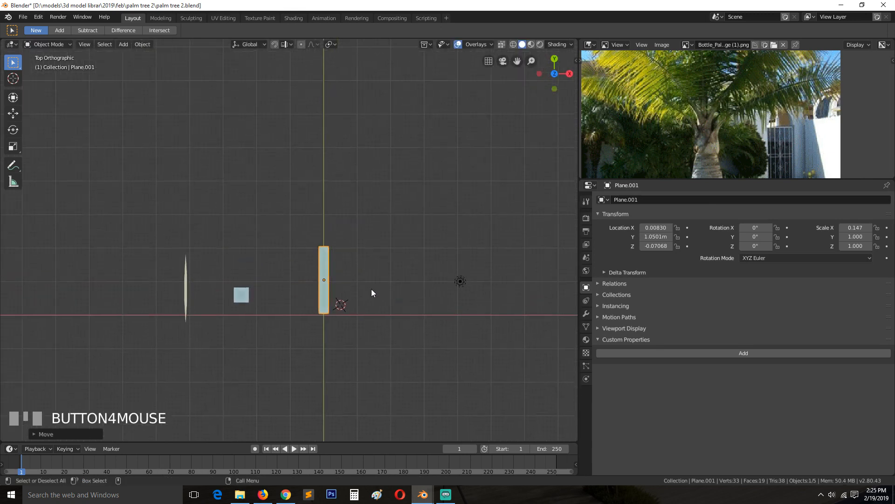
Step: Stretch the plane upward into a long stalk and narrow its top end
key(g)
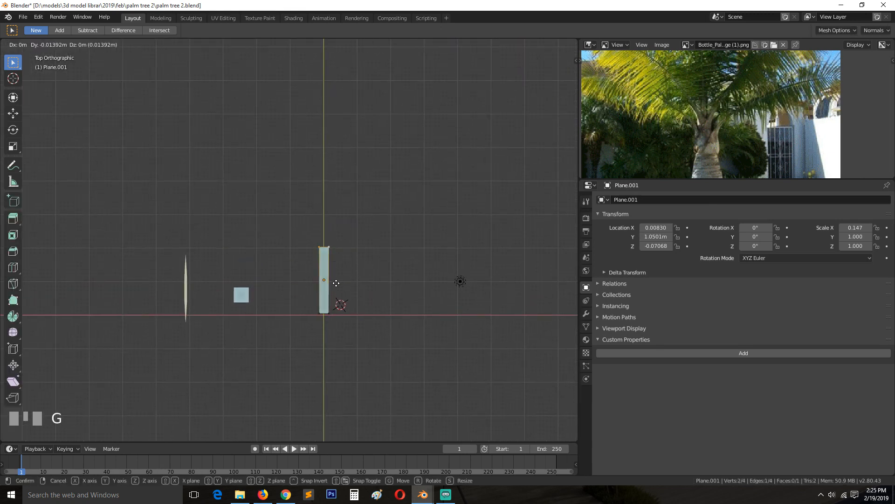
click(338, 216)
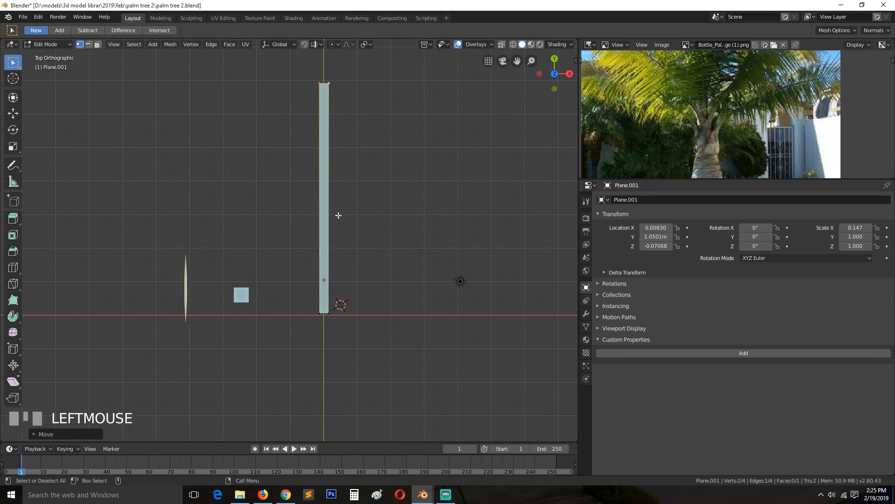
key(s)
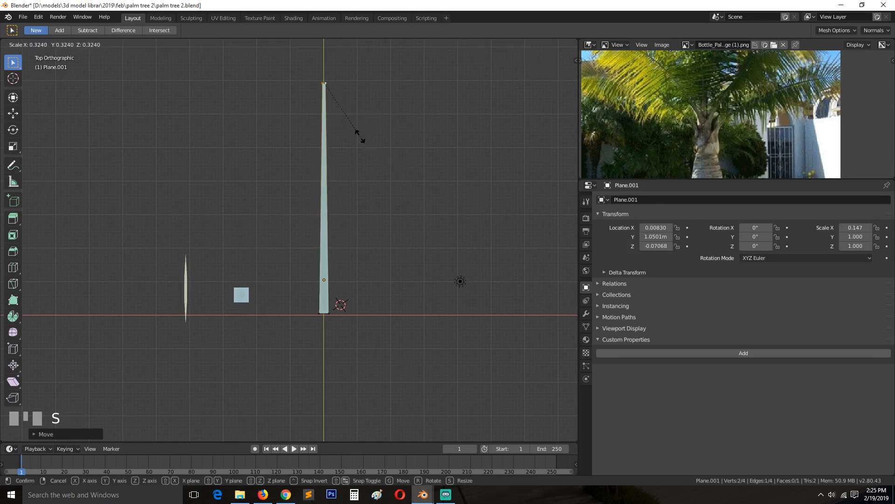
Step: Add loop cuts along the stalk and taper them with smooth proportional scaling
key(Ctrl+R)
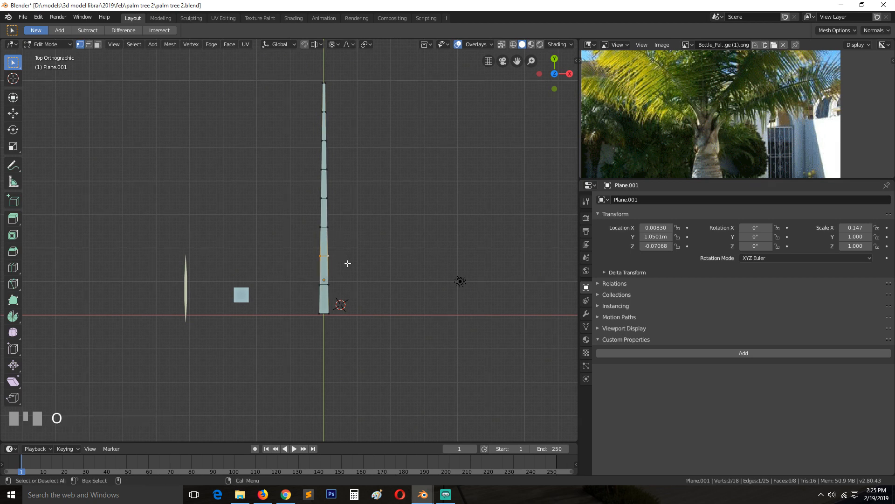
key(s)
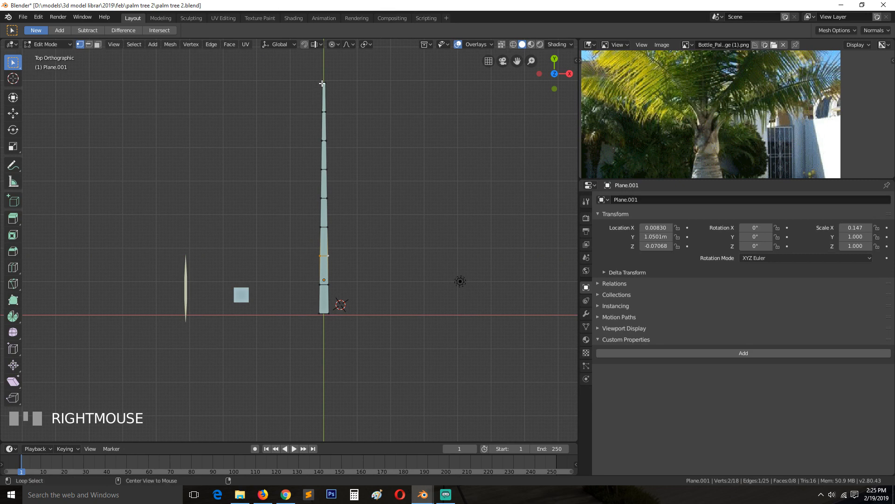
key(s)
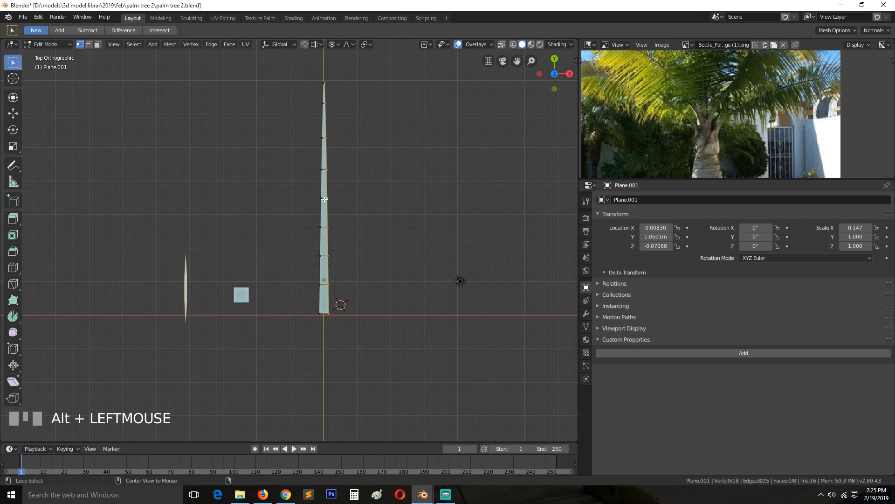
key(s)
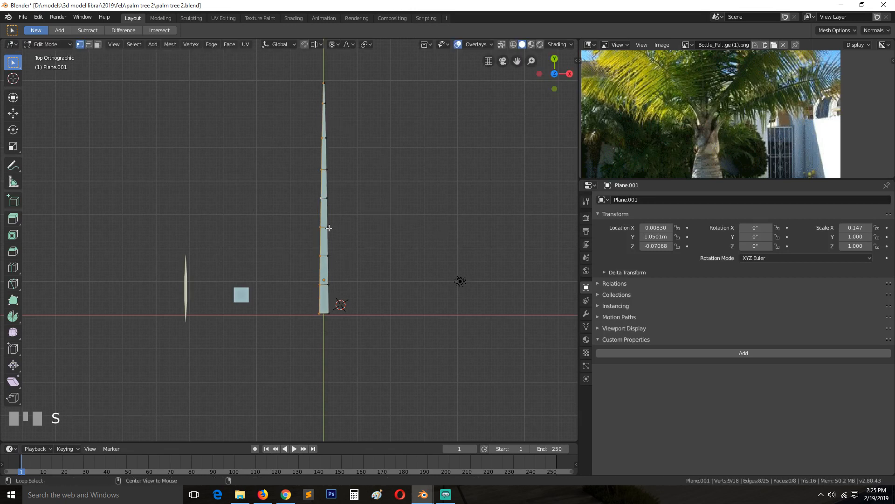
right_click(414, 236)
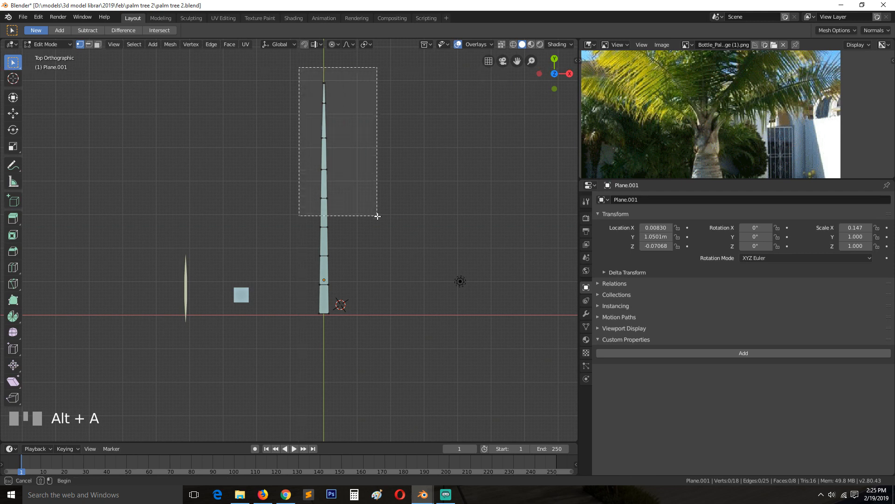
Step: Pull the bottom edge downward and widen it into a flared triangular base
key(s)
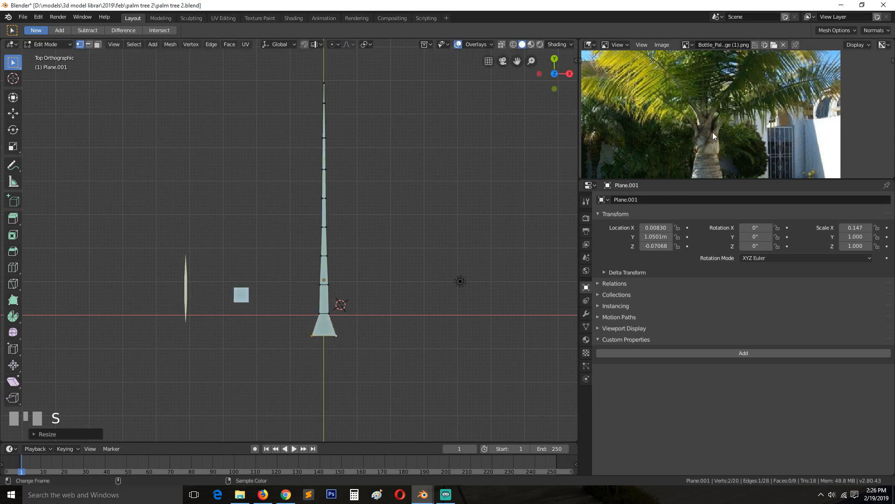
key(g)
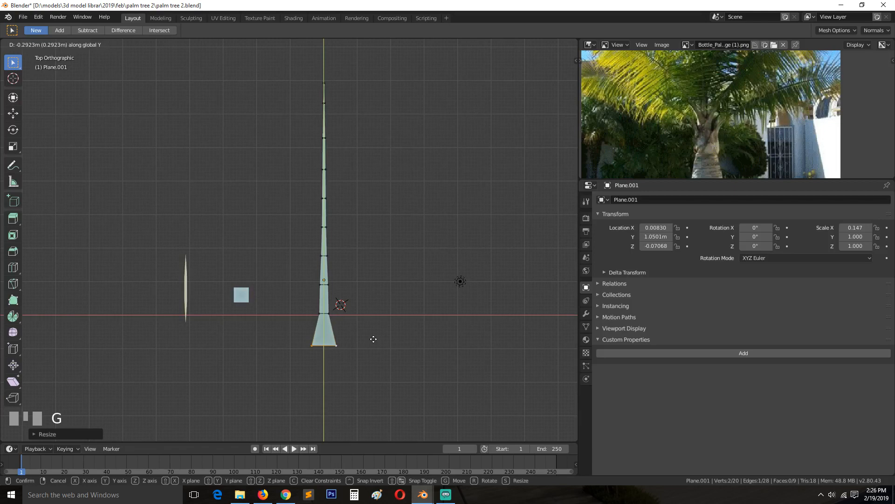
key(s)
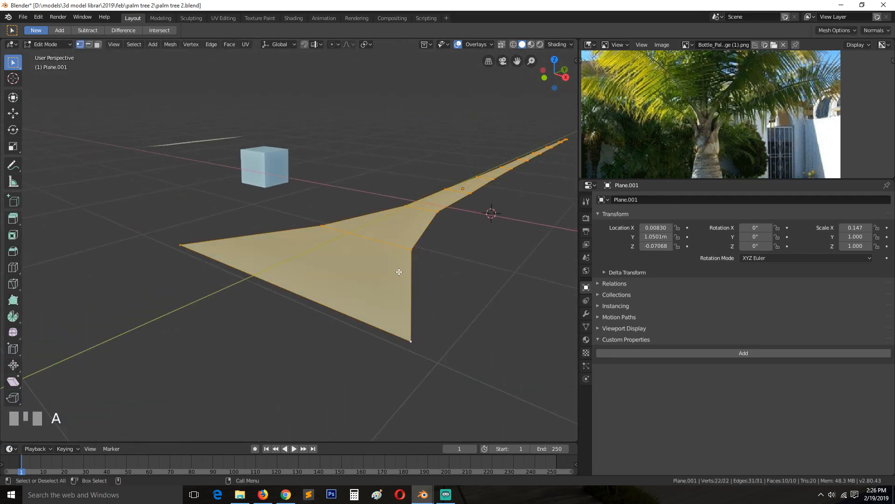
Step: Extrude the strip for thickness and add an extra edge loop near the base
key(e)
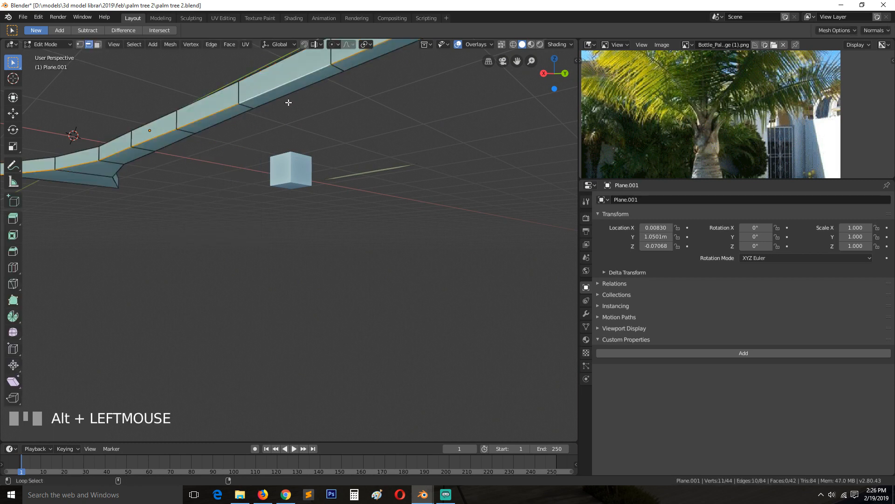
click(288, 103)
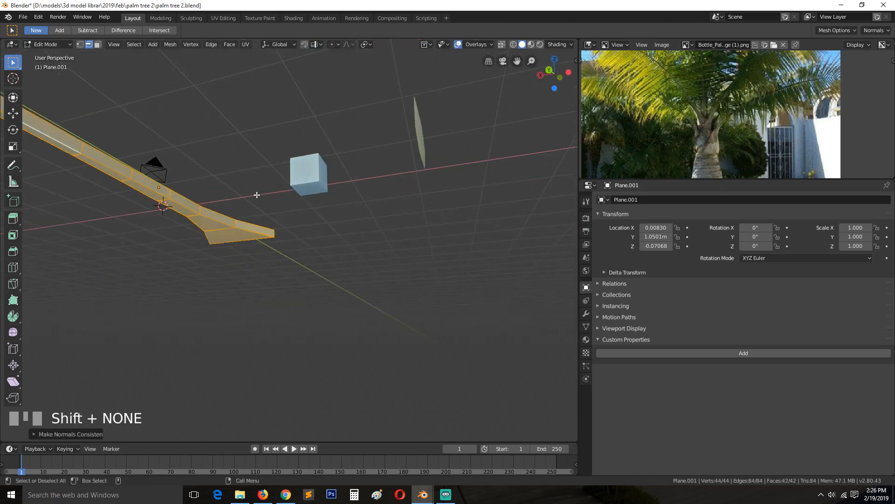
key(ctrl+b)
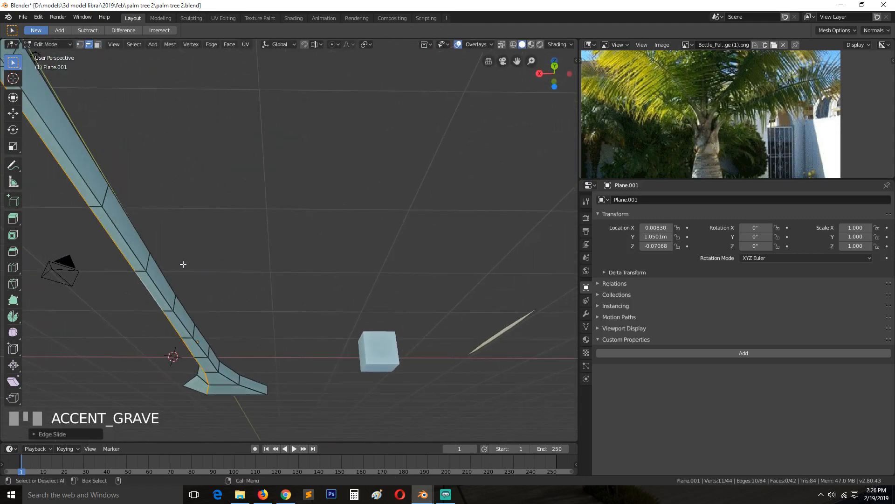
key(g)
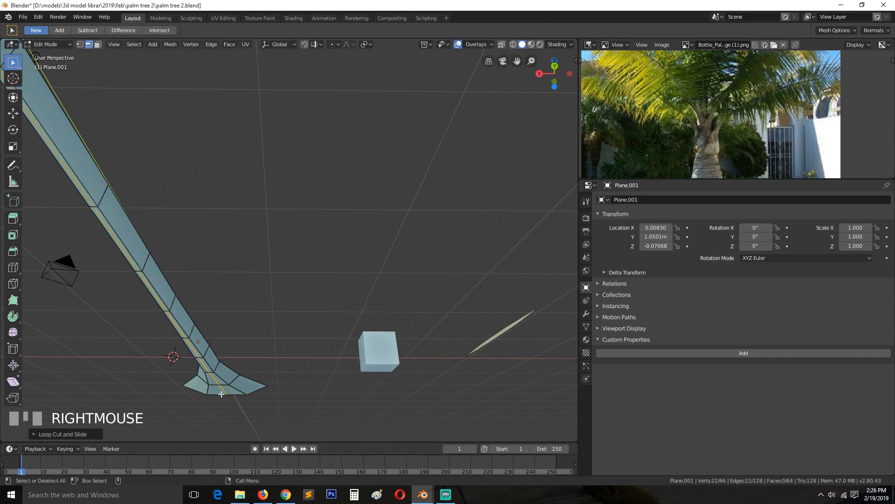
scroll(down, 3)
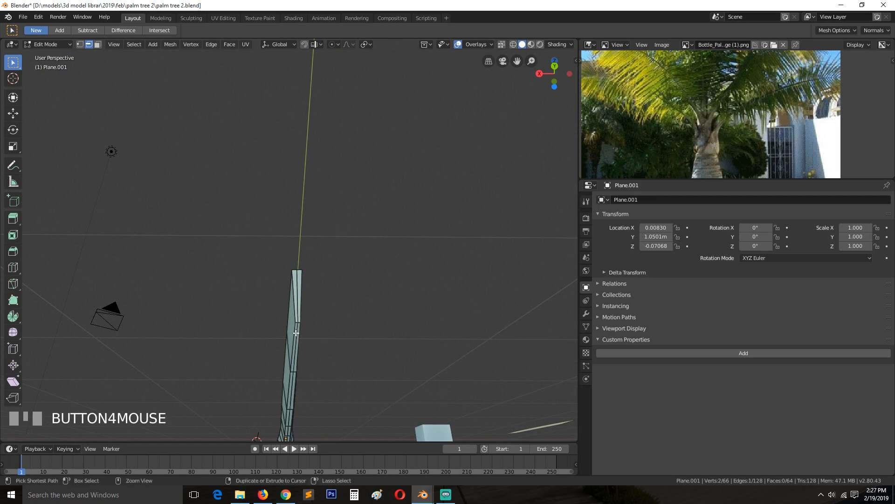
key(g)
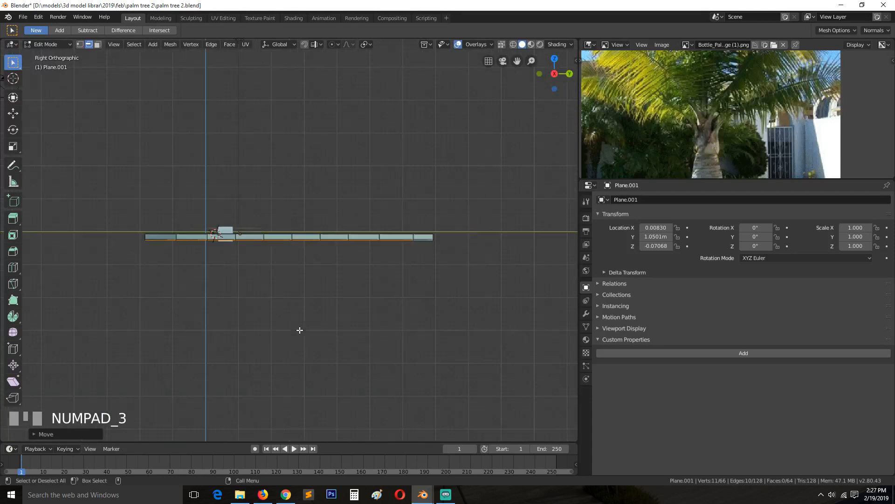
Step: Select the stalk's base vertex row and lower it with smooth proportional falloff
key(g)
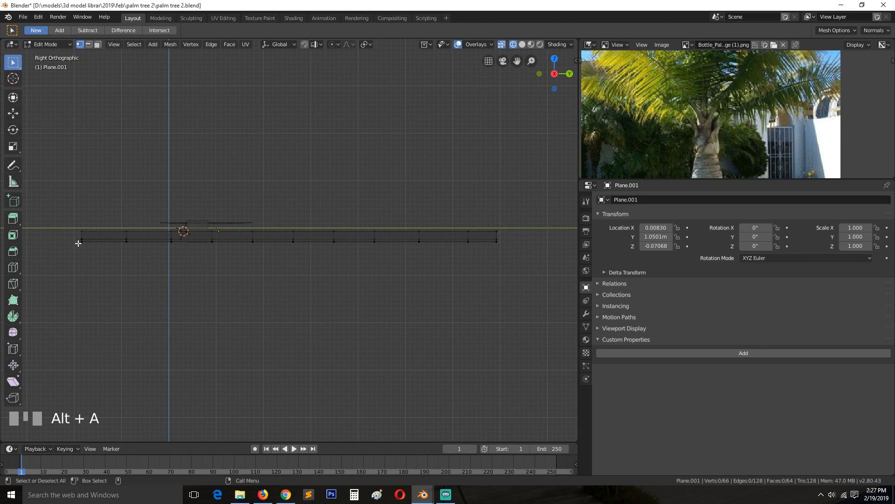
click(184, 237)
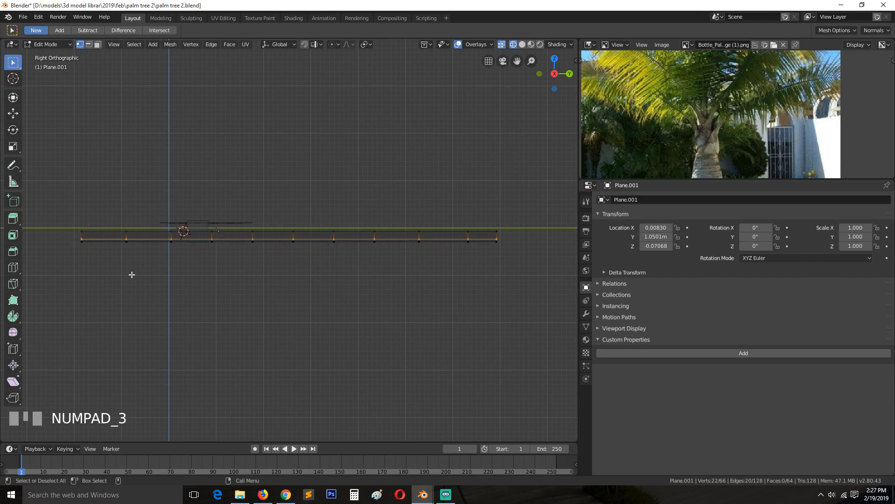
key(alt+a)
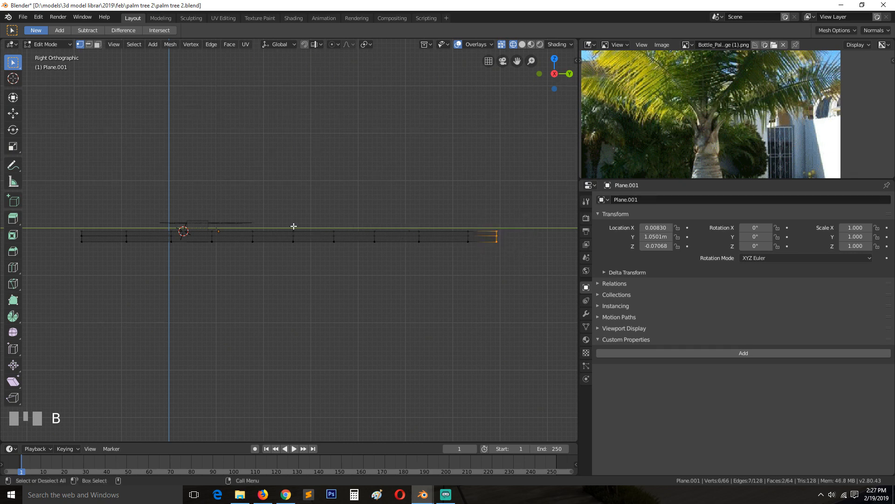
mouse_move(407, 274)
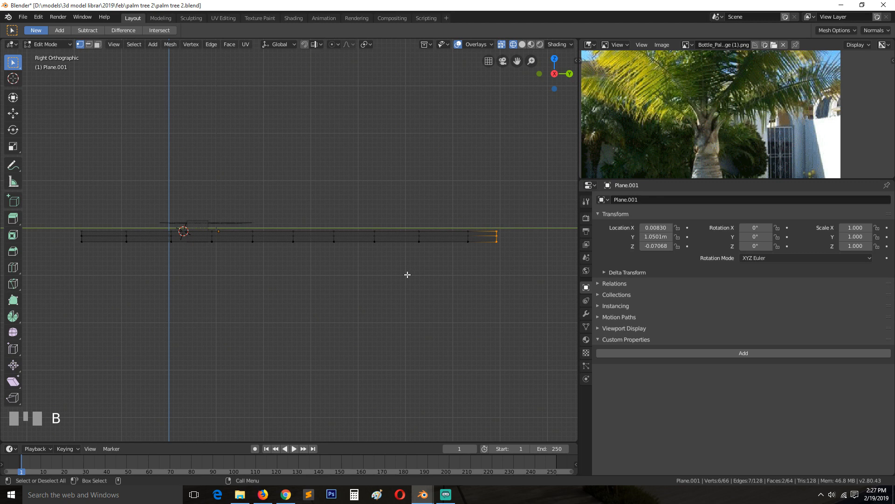
key(s)
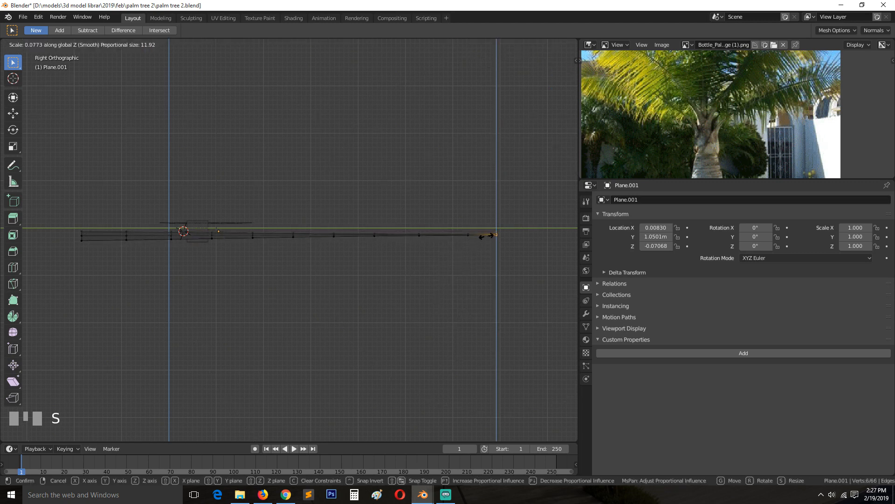
mouse_move(485, 242)
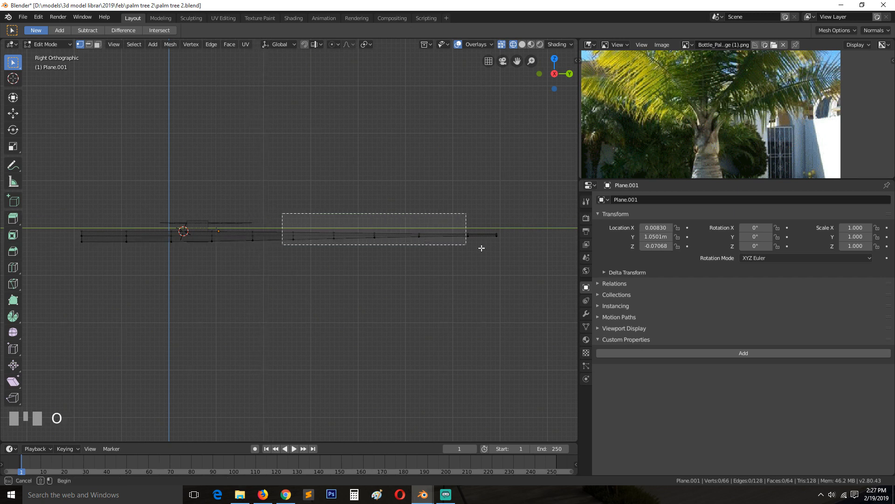
key(s)
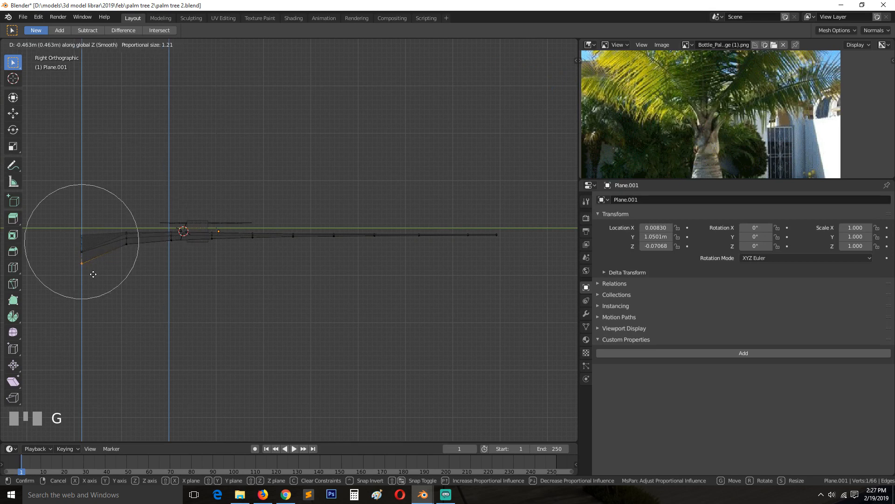
click(95, 278)
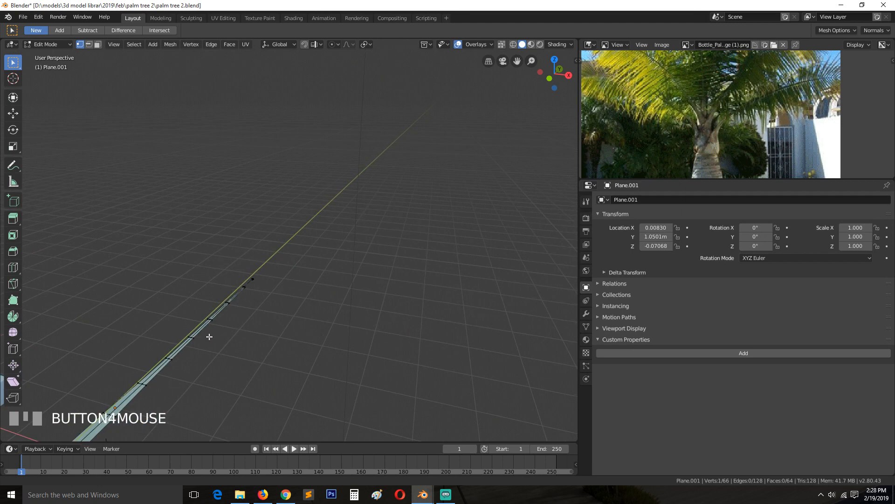
Step: Orbit around the flared base, then leave Edit Mode for top view
scroll(up, 3)
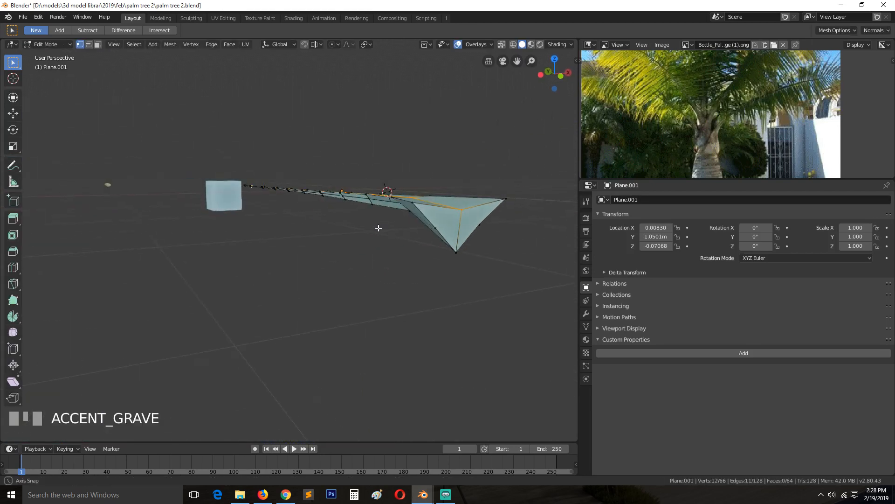
drag(377, 229, 419, 231)
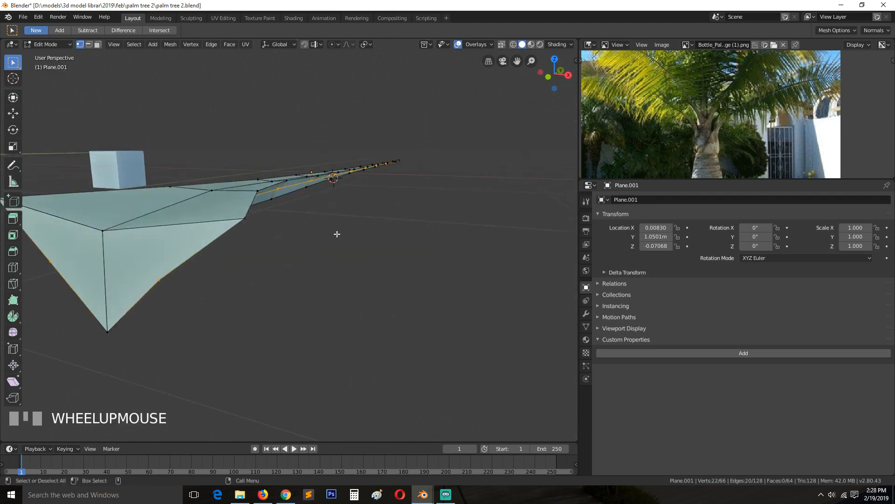
key(s)
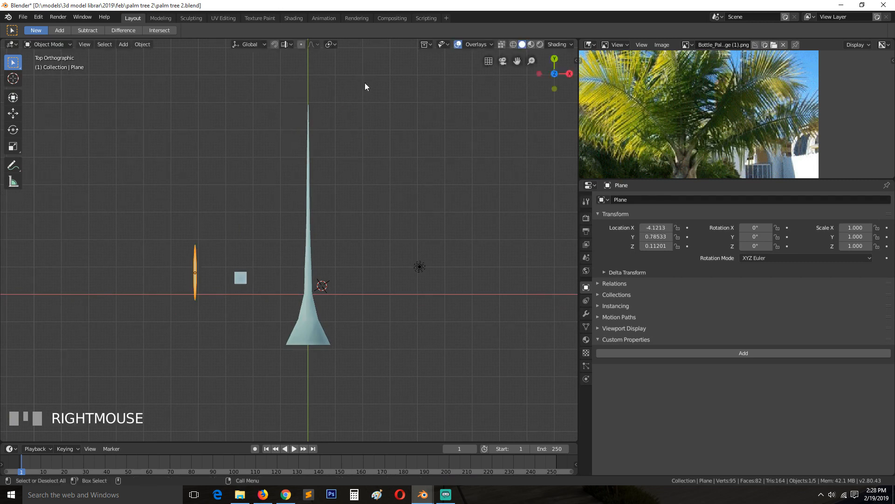
Step: Place a leaflet at the stalk top and save as palm tree 3.blend
drag(195, 272, 313, 101)
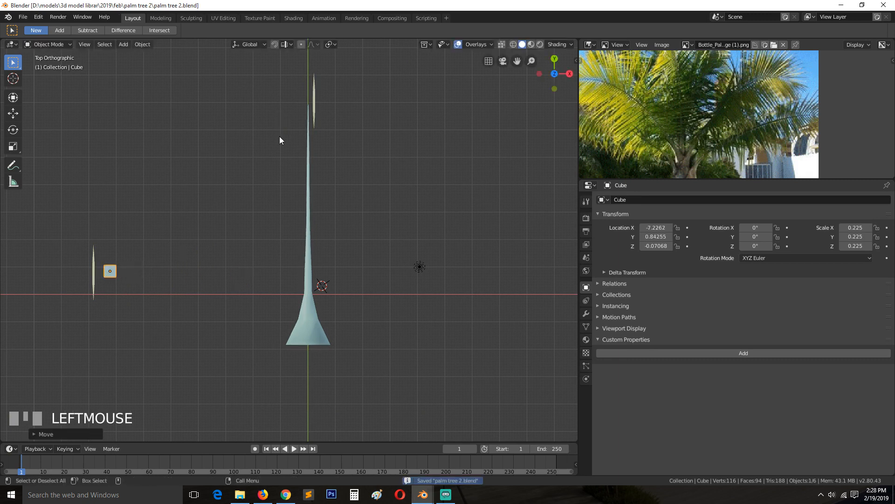
mouse_move(334, 176)
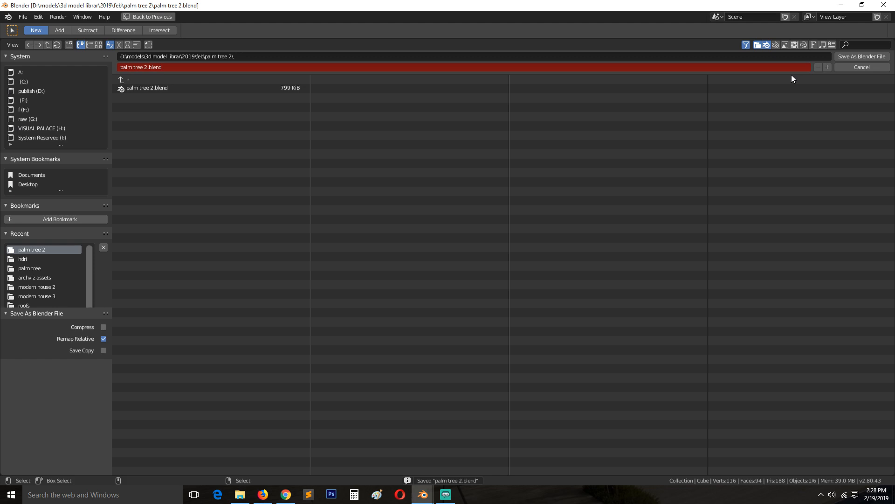
click(862, 56)
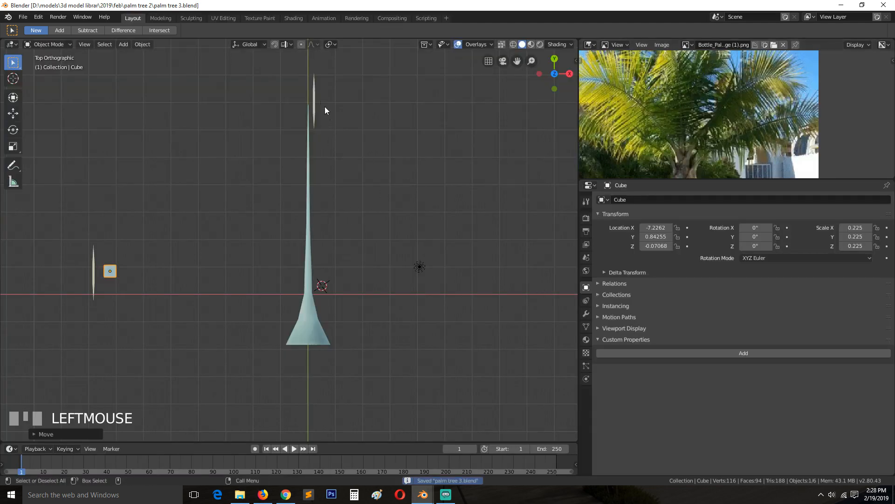
key(numpad_3)
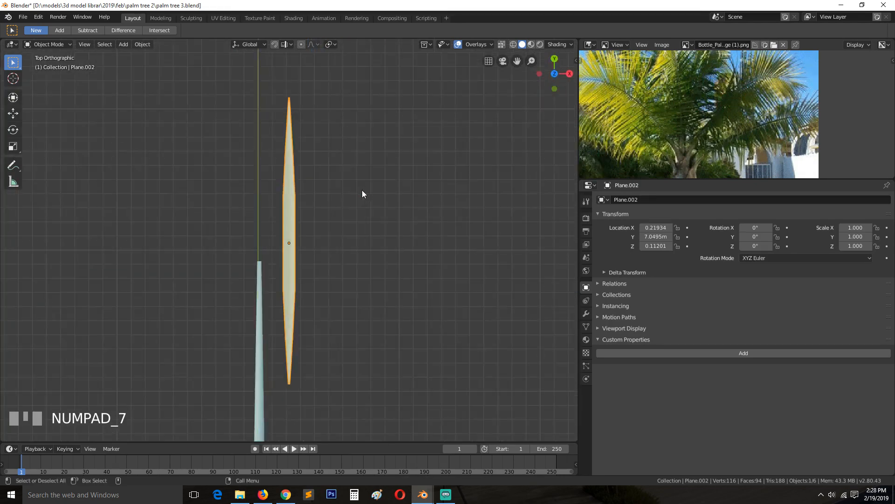
Step: Clear the leaflet's rotation and shift its mesh so the tip sits at the origin
key(r)
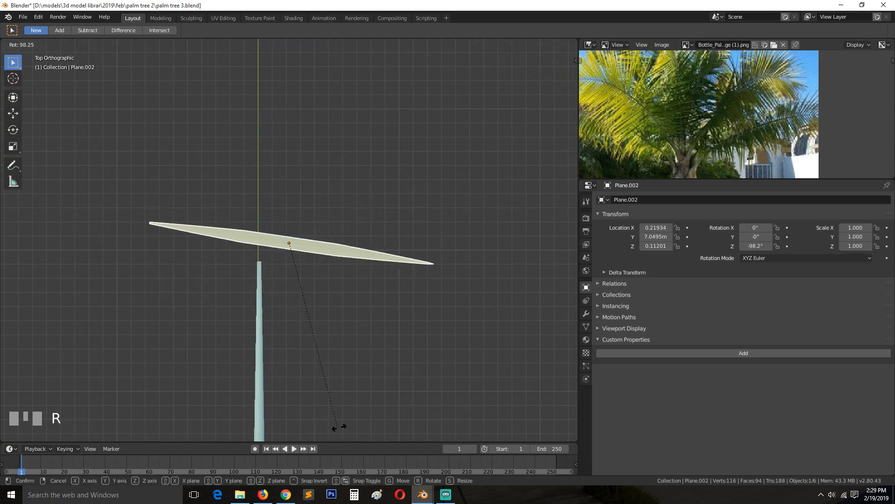
scroll(down, 3)
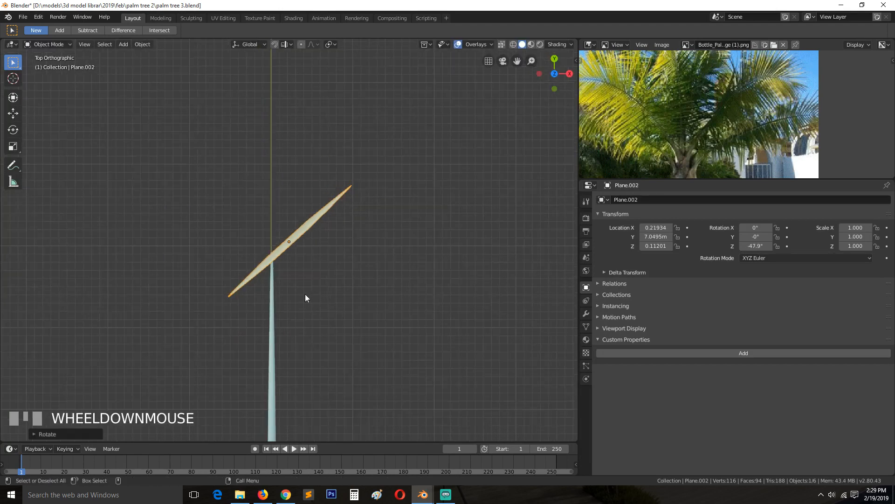
key(Tab)
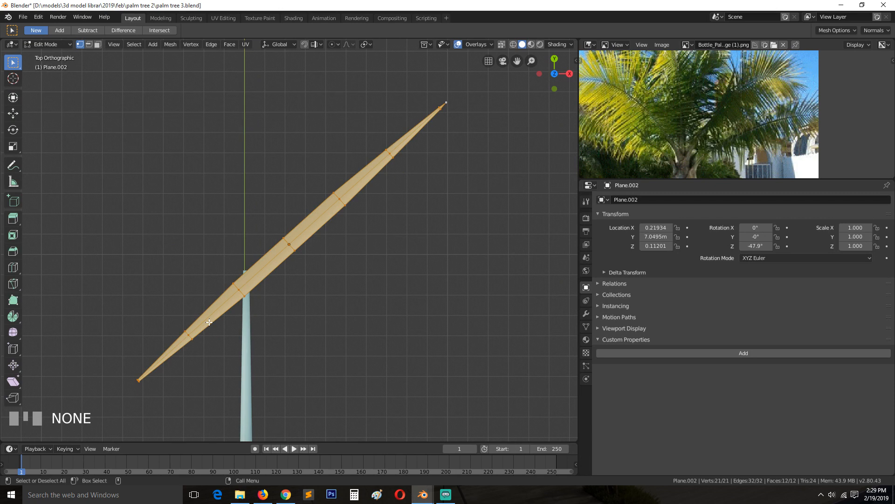
key(Tab)
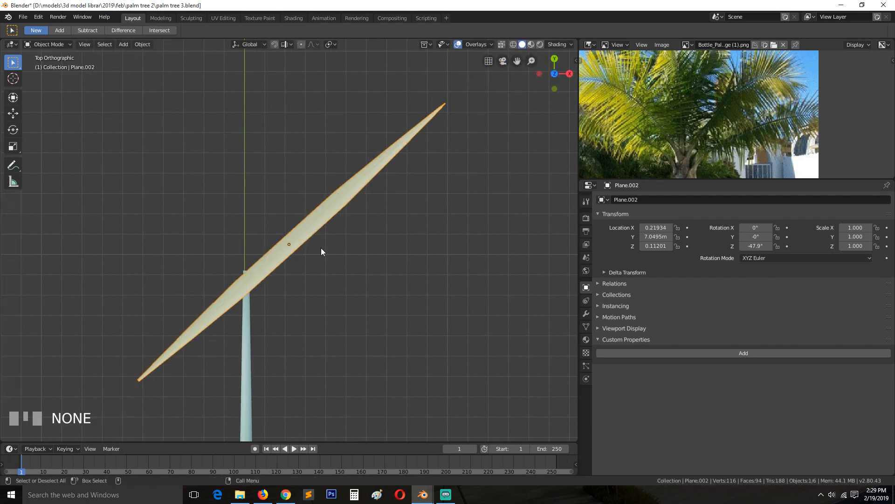
key(Tab)
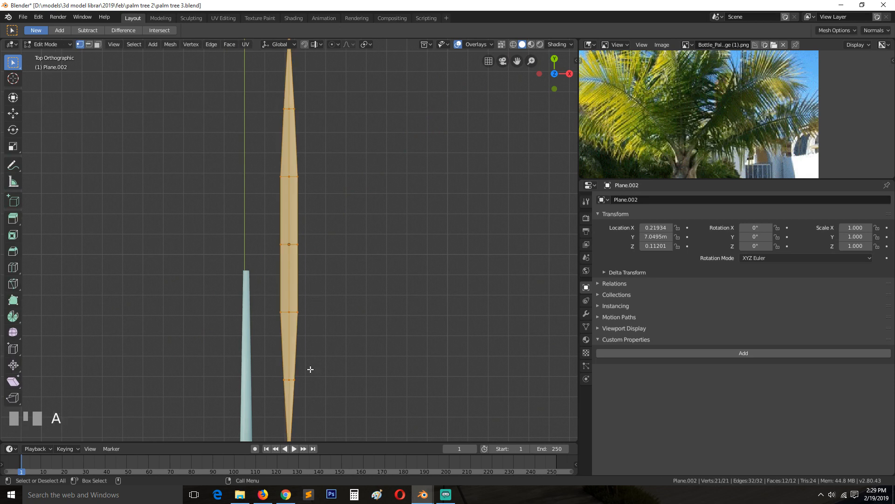
key(g)
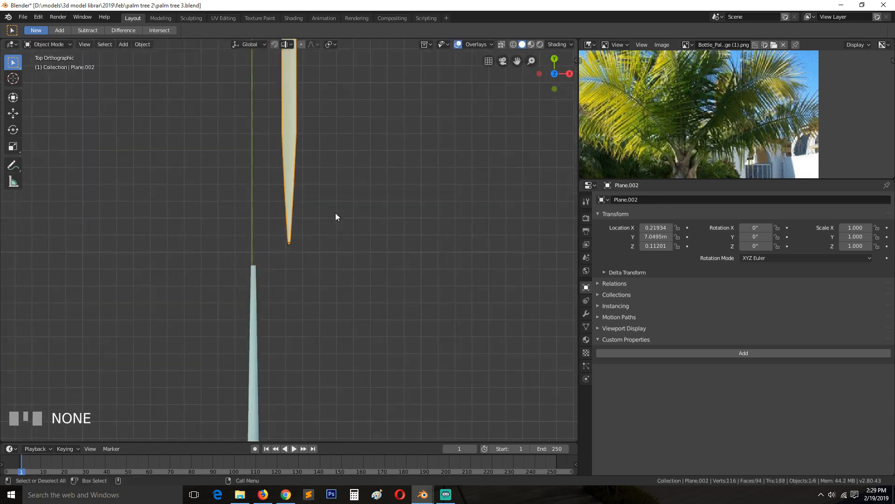
Step: Move the leaflet tip onto the stalk top and angle it outward
key(g)
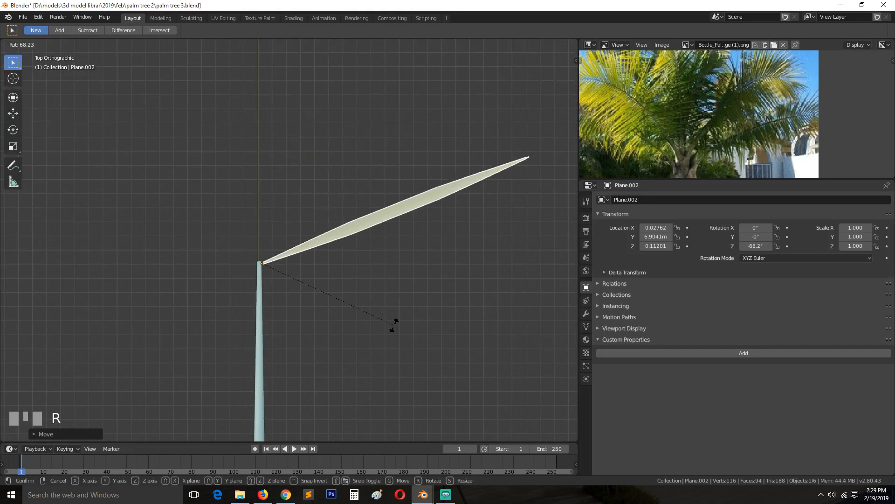
click(371, 306)
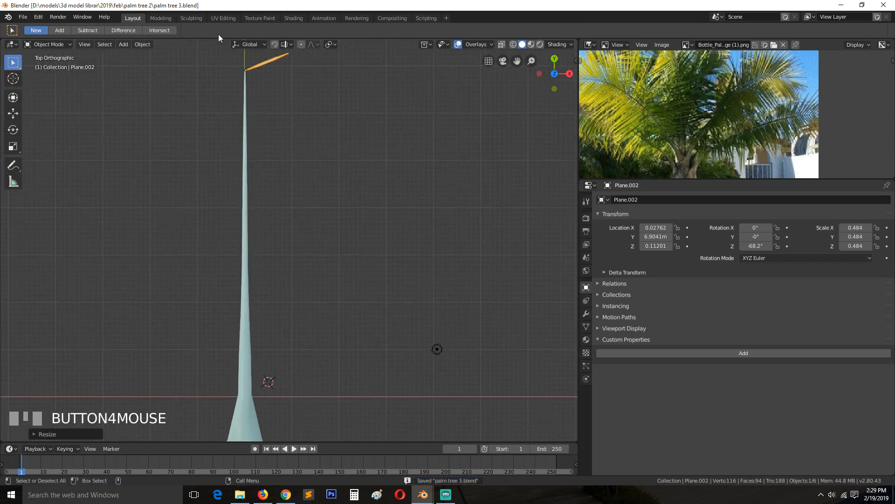
scroll(up, 3)
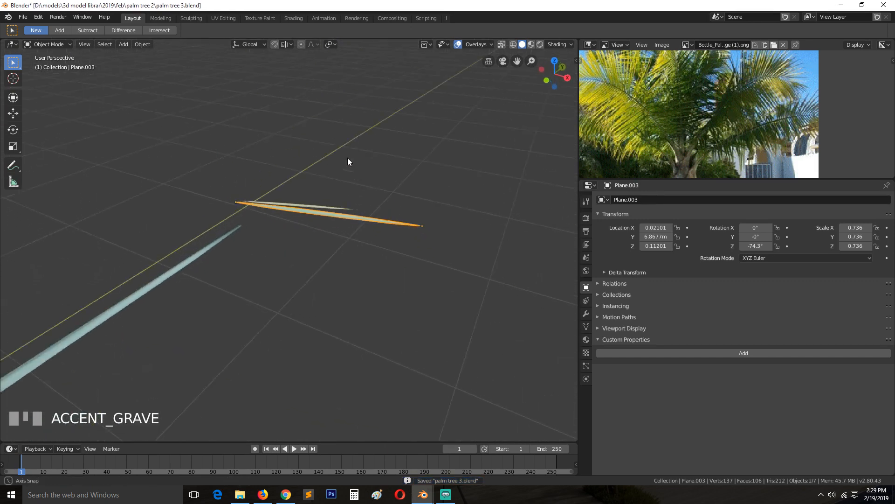
click(311, 247)
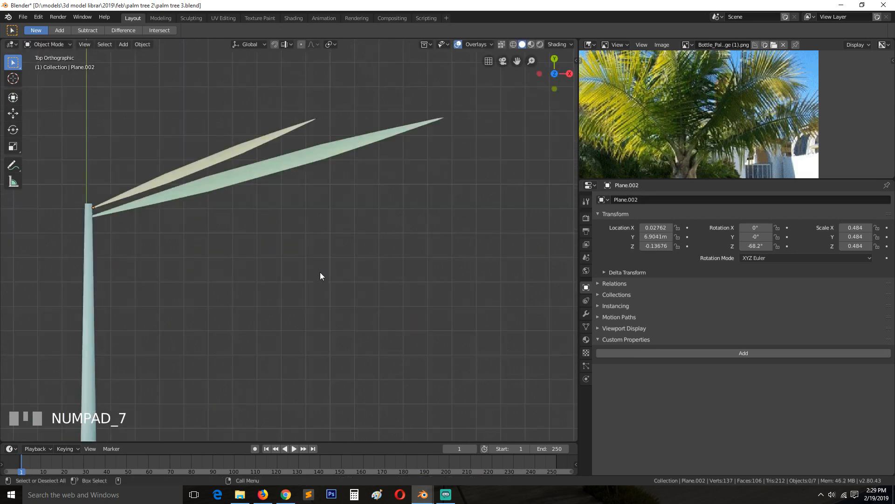
scroll(down, 3)
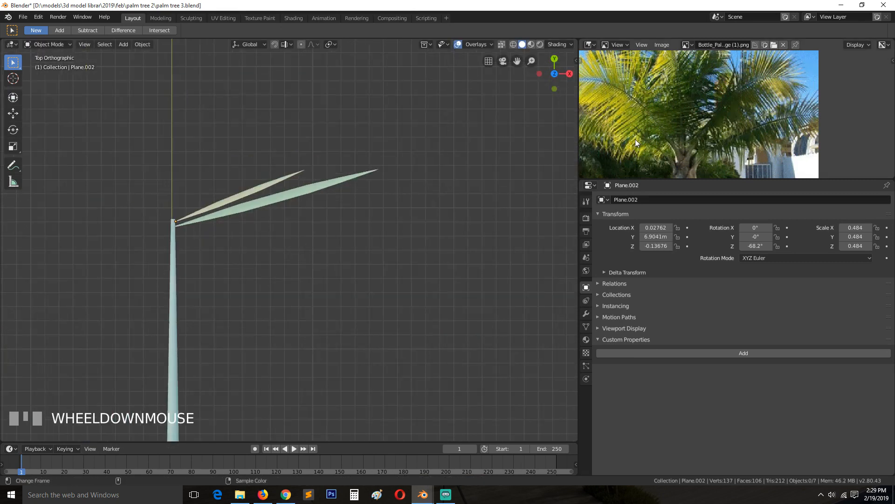
click(313, 182)
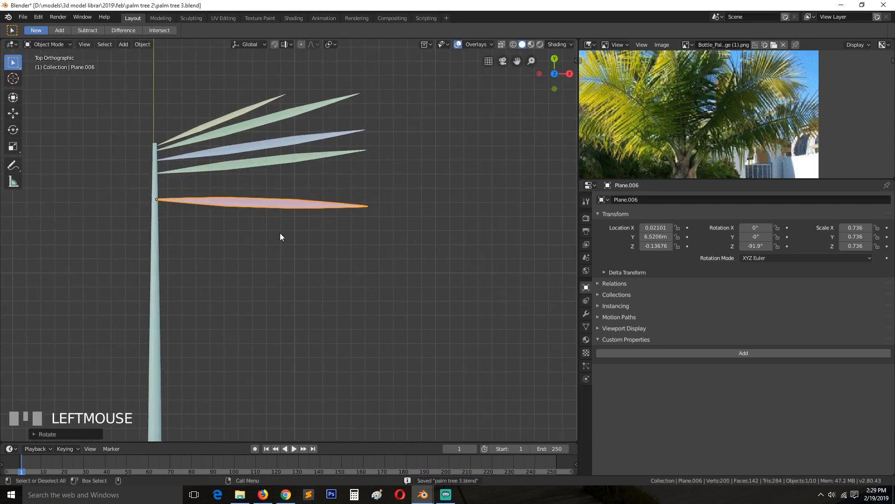
Step: Enlarge an upper leaflet slightly and lengthen the lowest leaflet
click(277, 191)
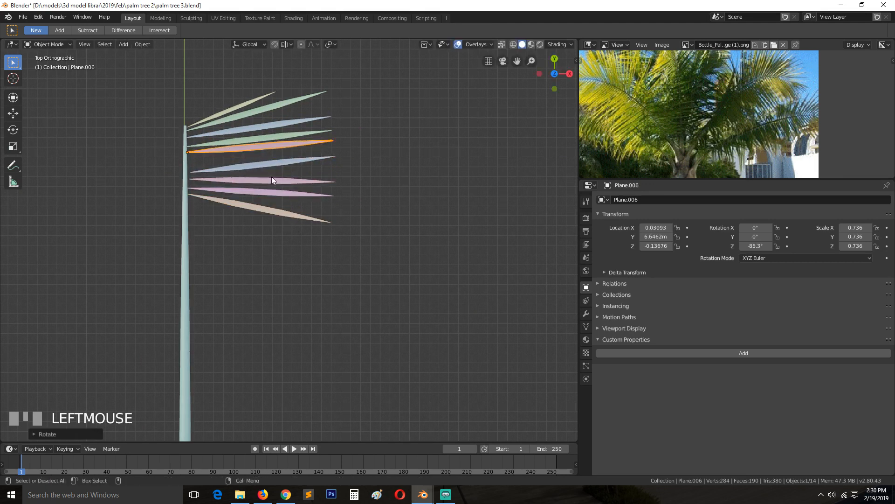
key(s)
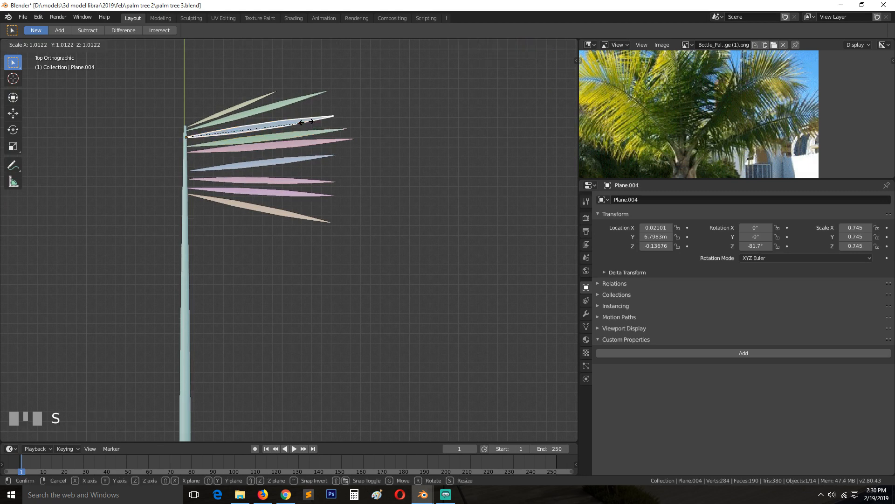
click(316, 207)
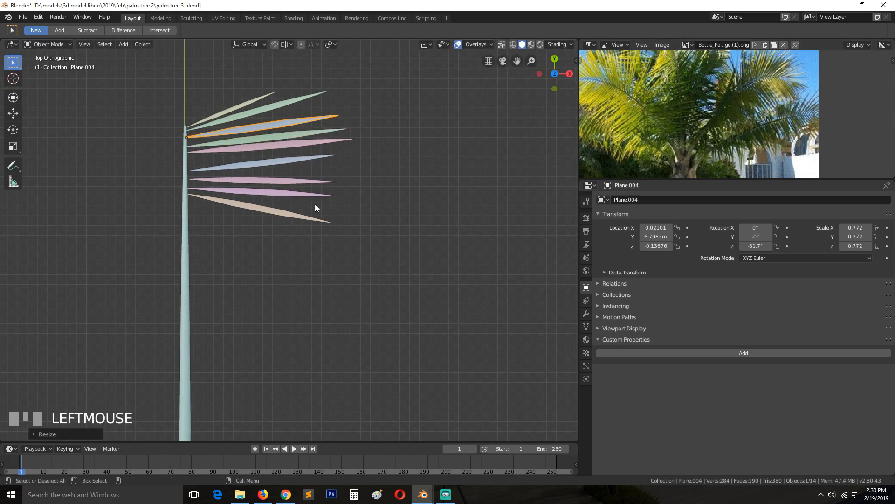
click(344, 191)
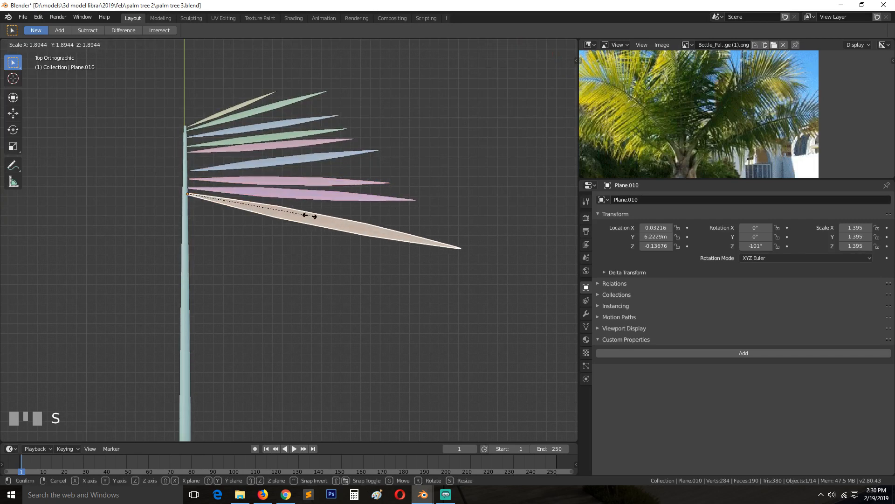
click(341, 312)
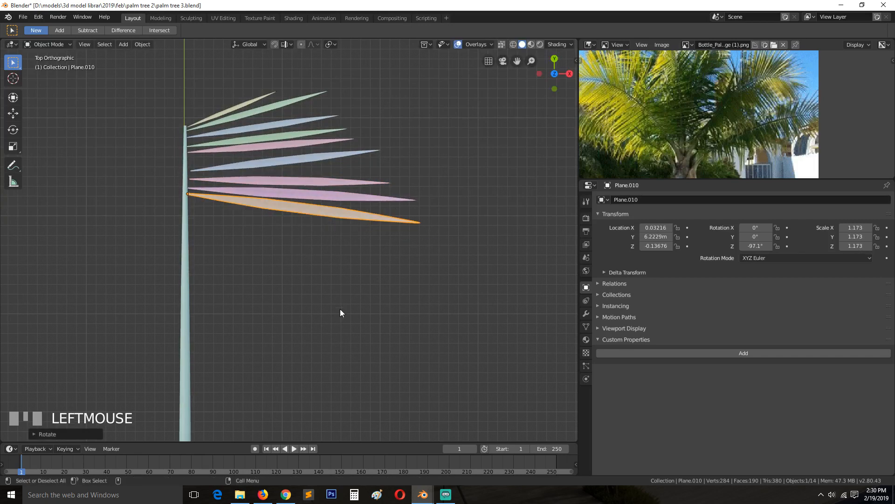
scroll(up, 3)
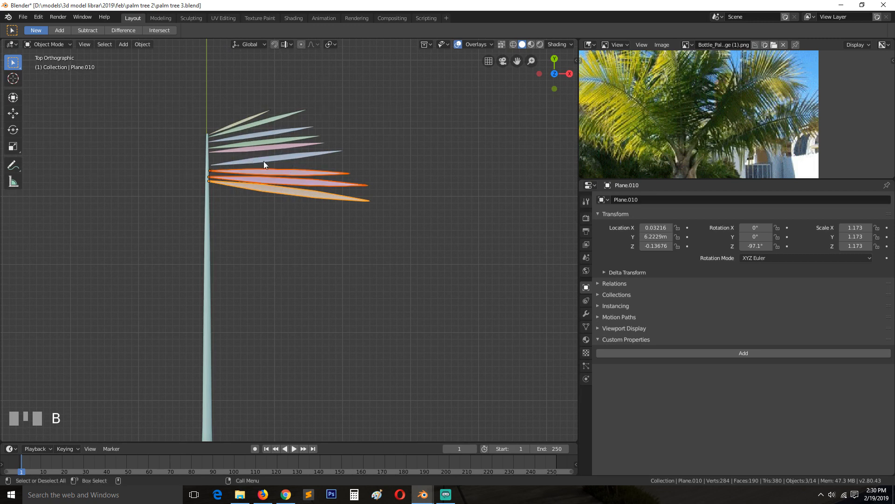
click(267, 177)
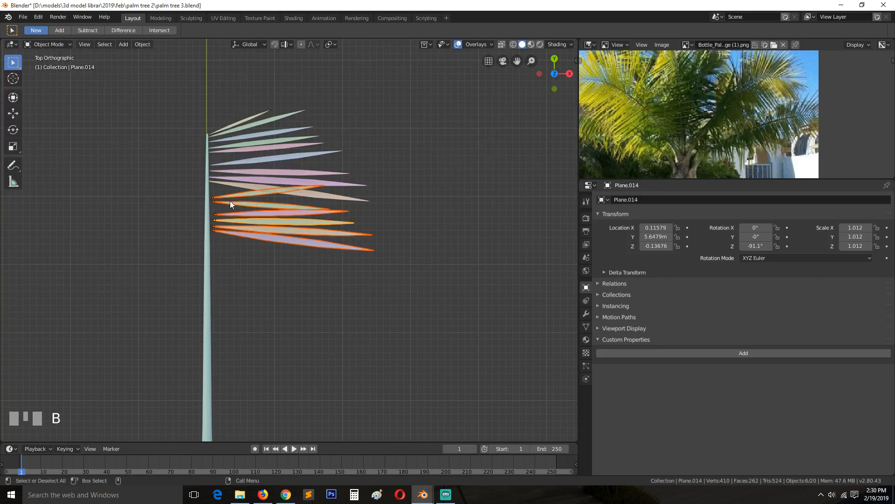
Step: Rotate a single lower leaflet to a new outward angle
click(251, 207)
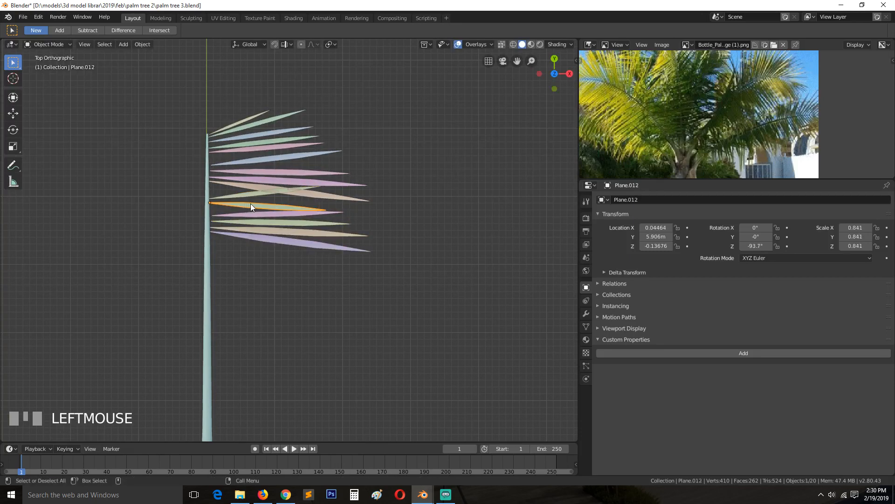
key(r)
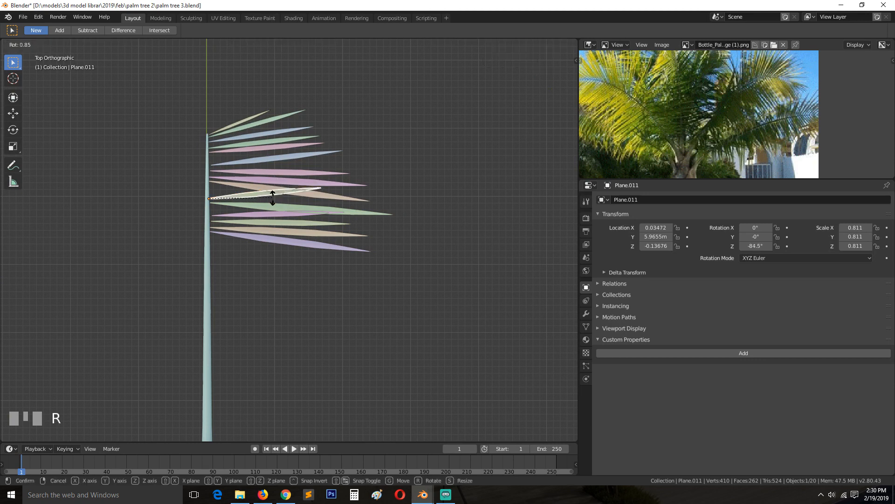
key(s)
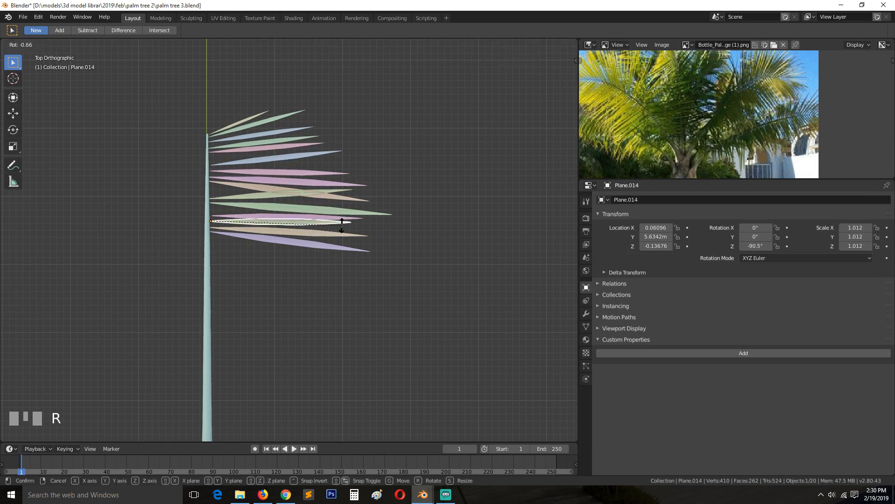
click(271, 237)
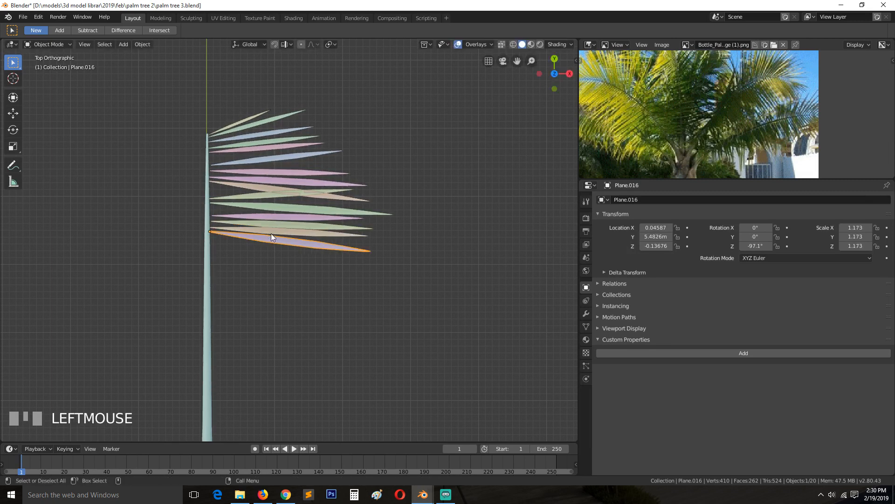
Step: Duplicate leaflets further down the stalk, rotating each copy
click(328, 240)
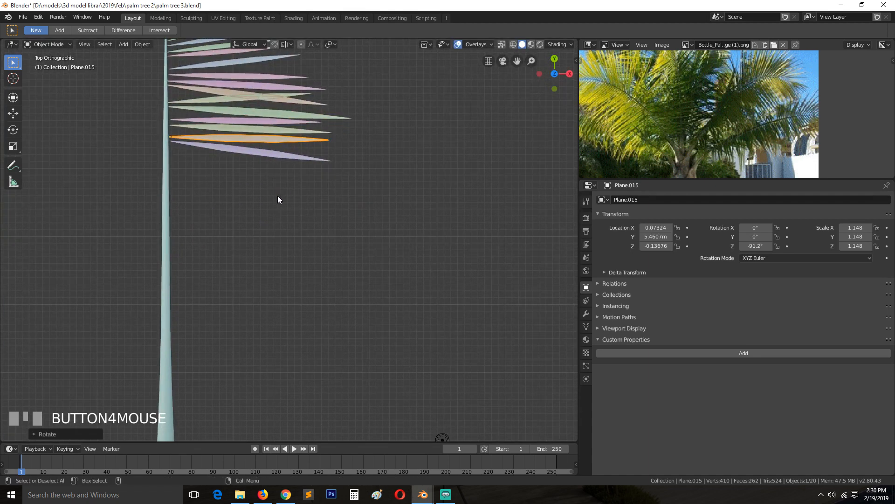
click(252, 118)
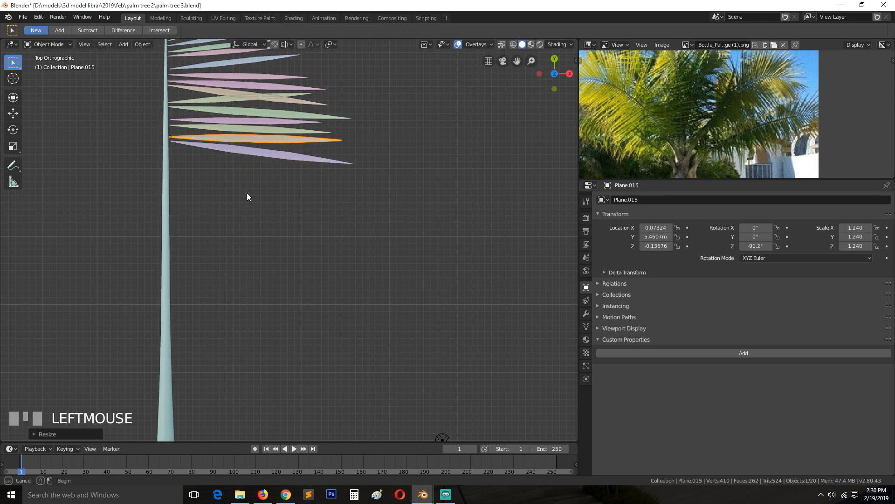
key(shift+d)
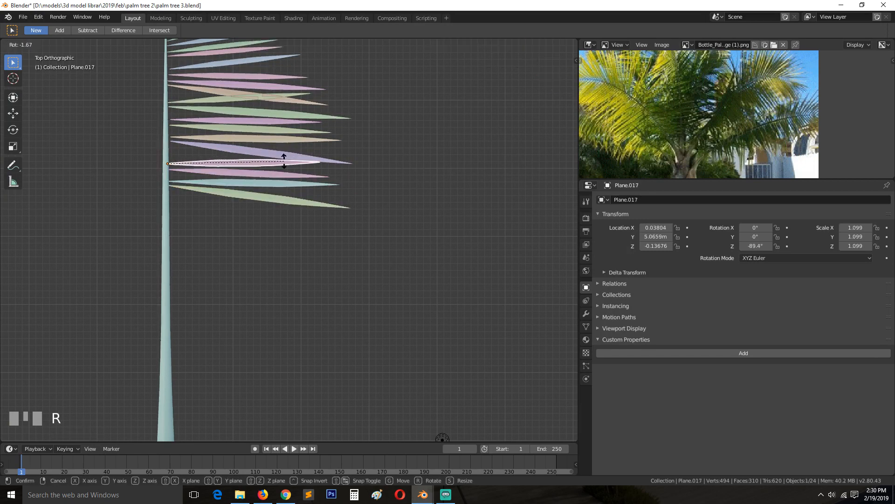
click(276, 199)
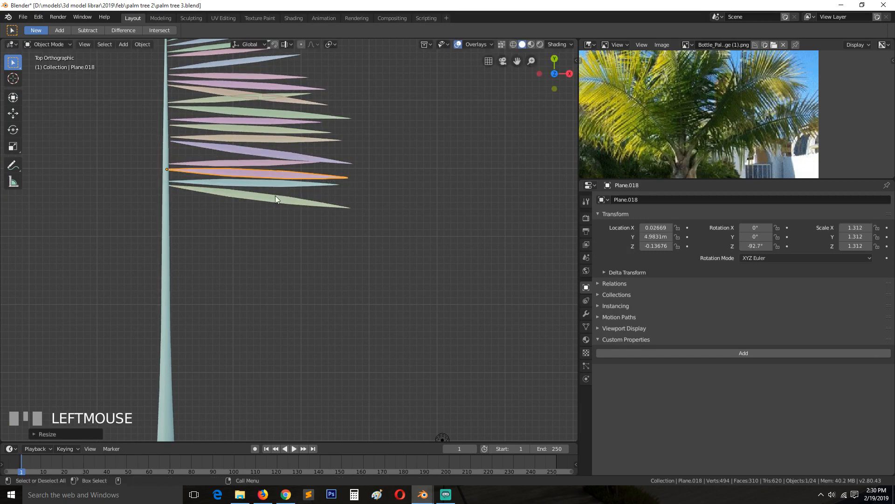
key(grave)
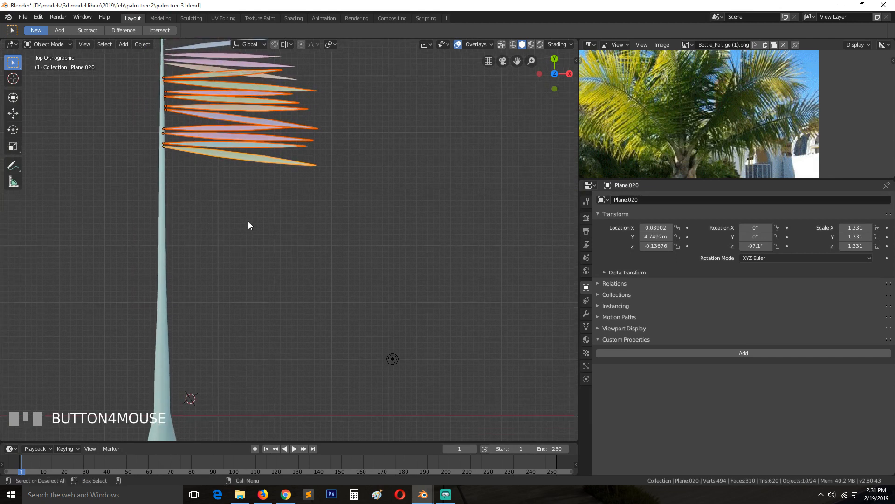
Step: Duplicate the selected batch of leaflets and scale the copy down the stalk
key(shift+d)
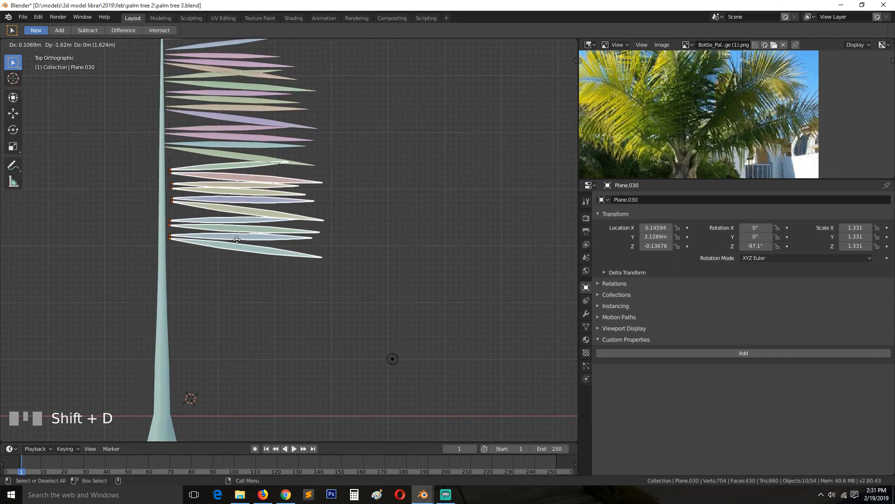
key(s)
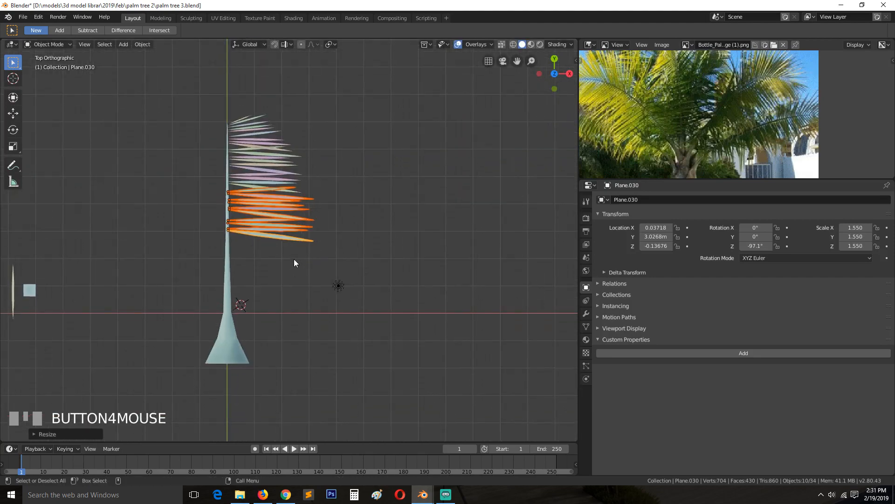
key(alt+a)
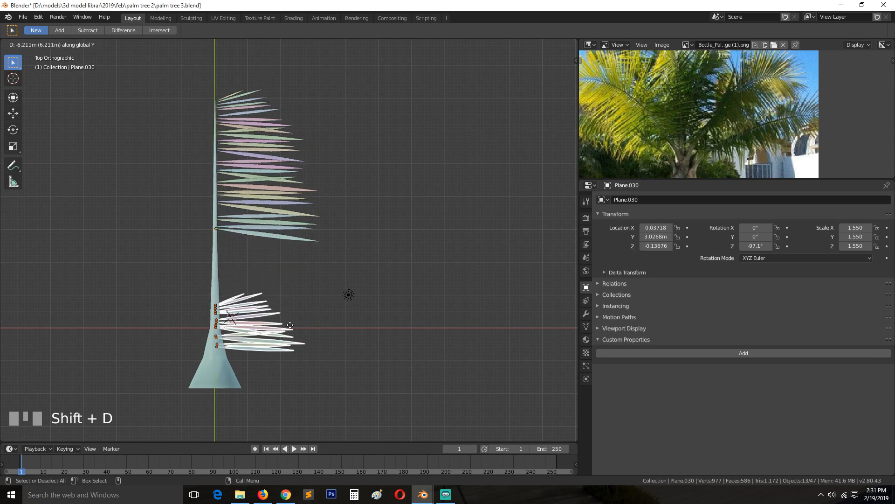
Step: Try the pivot point options, then delete the extra batch of duplicated leaflets
key(ctrl+m)
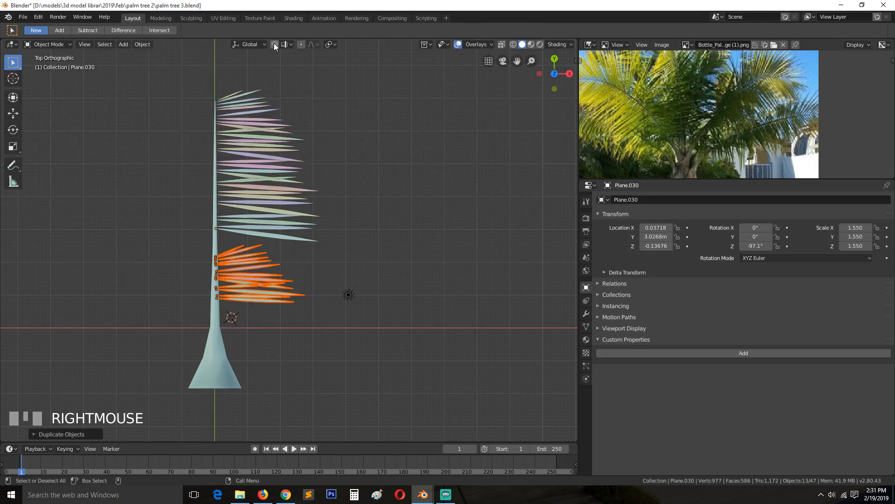
click(330, 45)
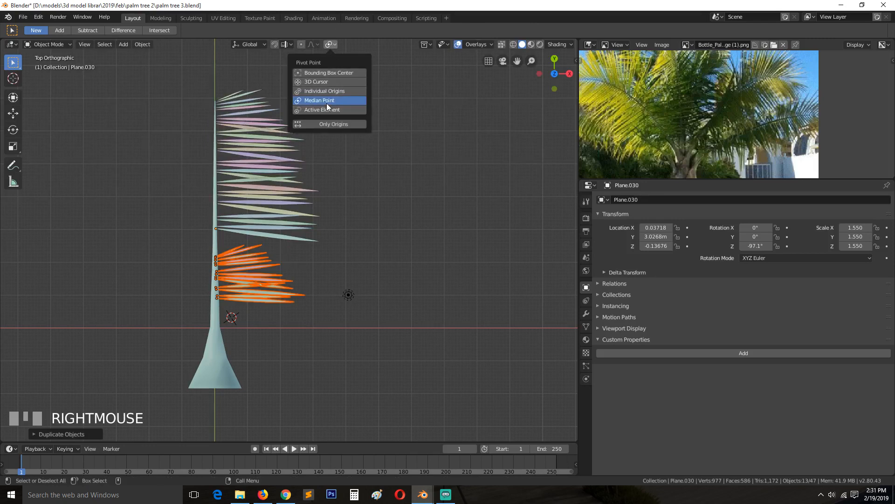
key(r)
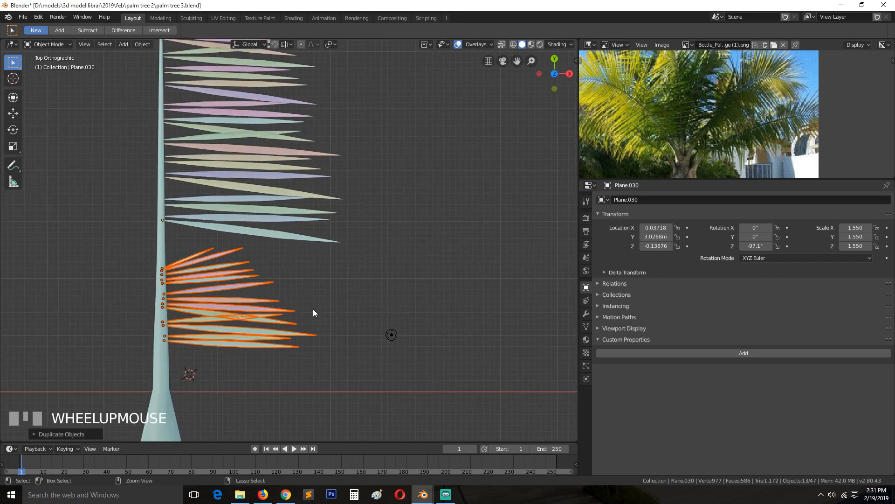
key(ctrl+m)
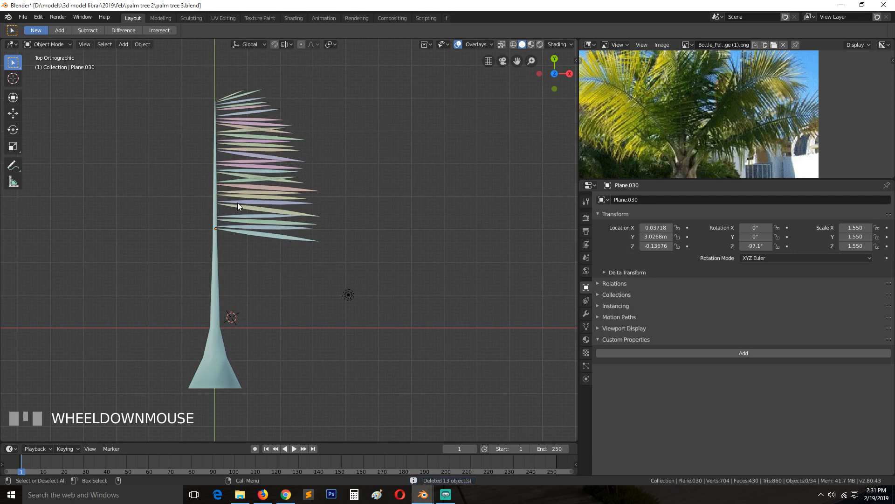
key(shift+d)
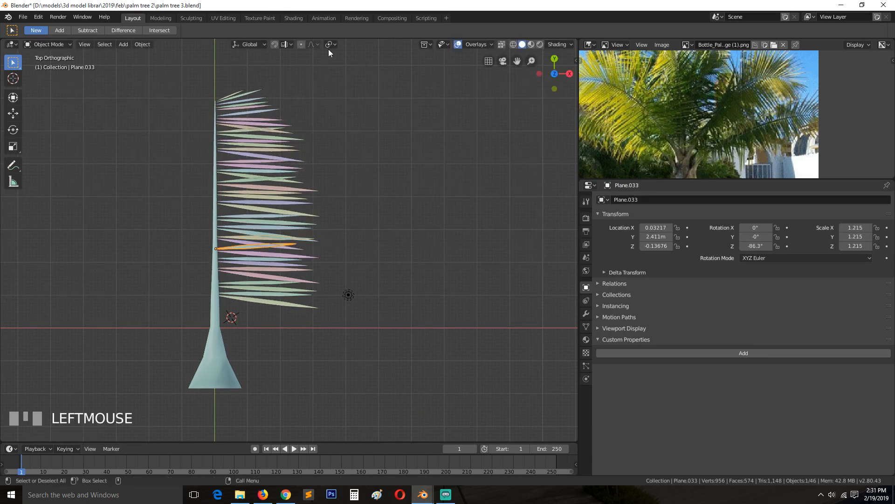
Step: Resize a leaflet, move the lowest one down, and duplicate it near the flared base
key(s)
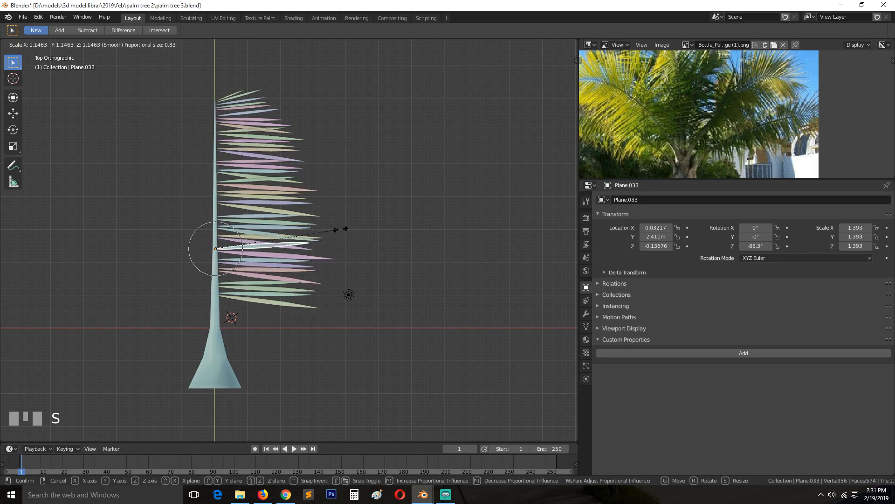
click(313, 283)
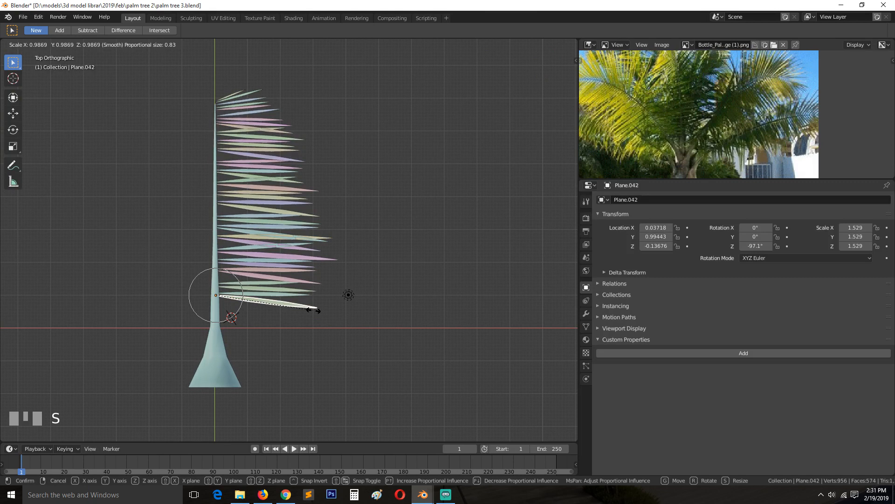
key(Alt+A)
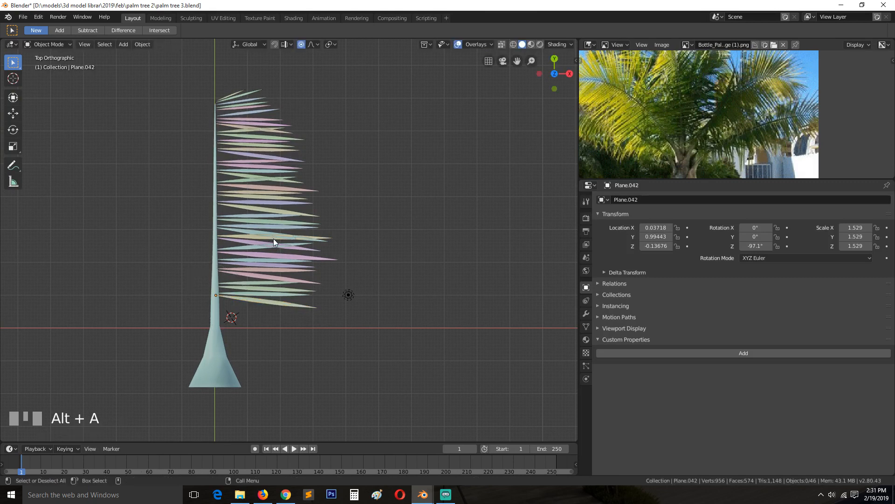
click(276, 305)
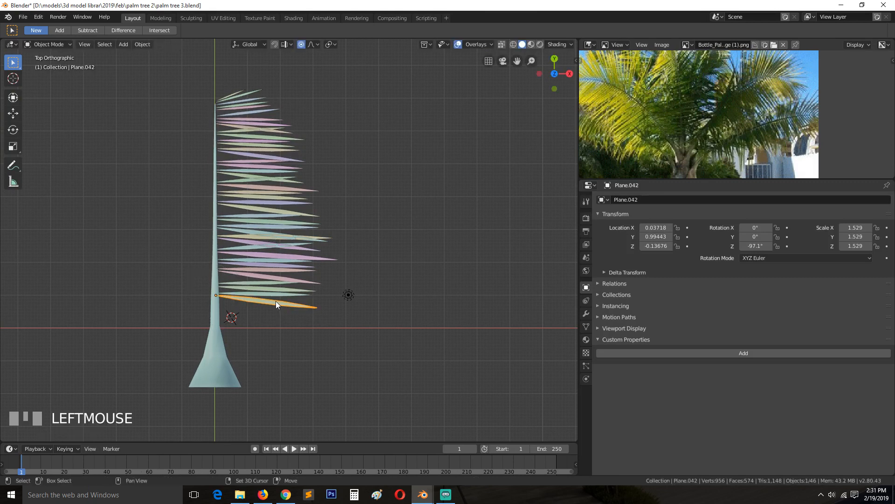
drag(275, 305, 317, 335)
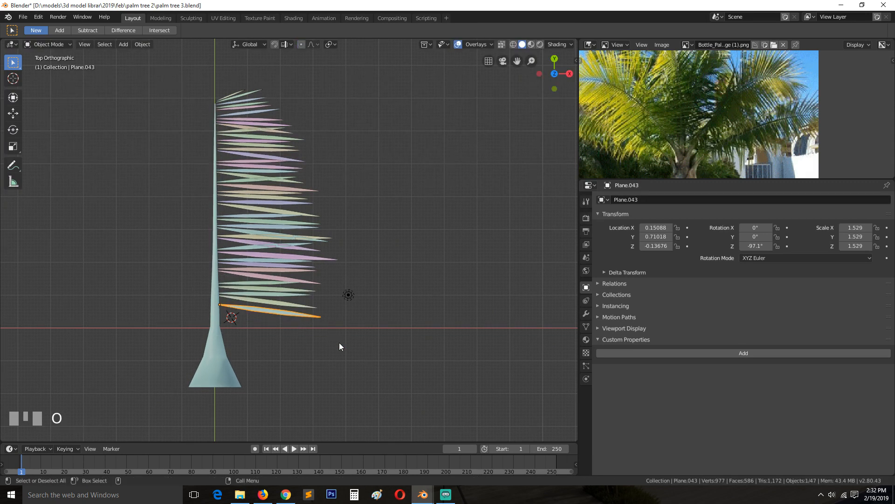
key(shift+d)
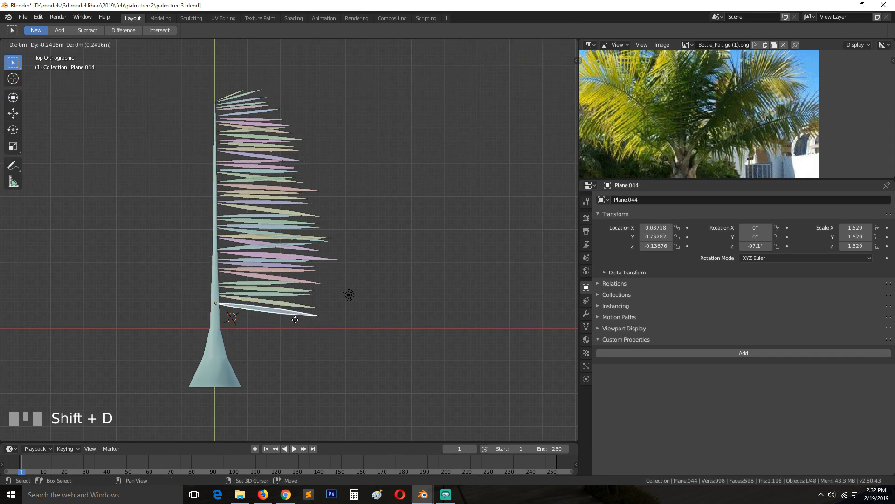
key(s)
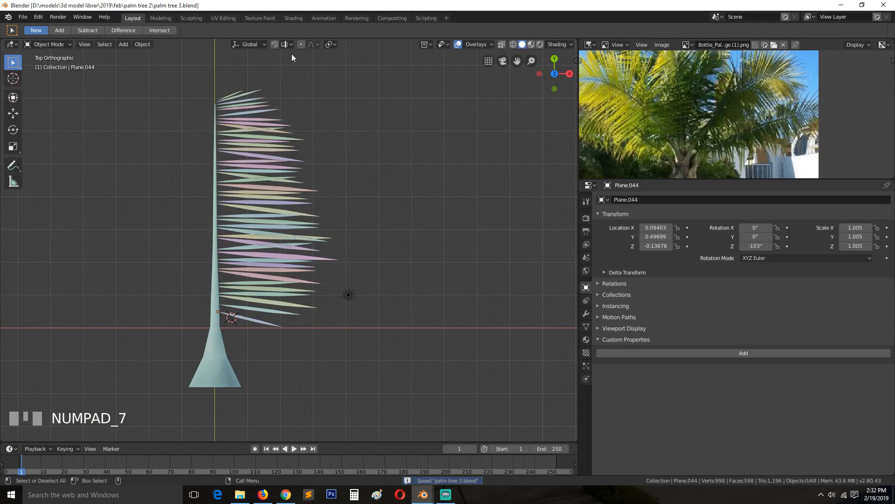
click(293, 18)
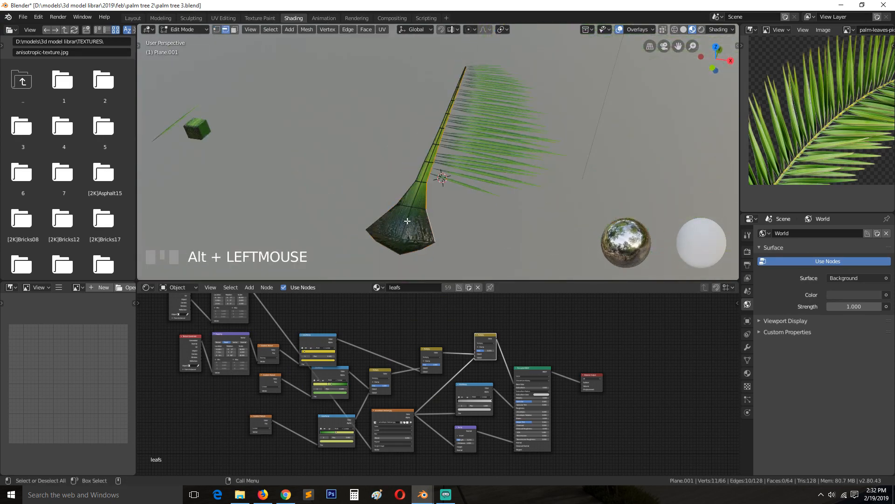
Step: Mark a seam along two selected edge loops on the stalk mesh
click(407, 221)
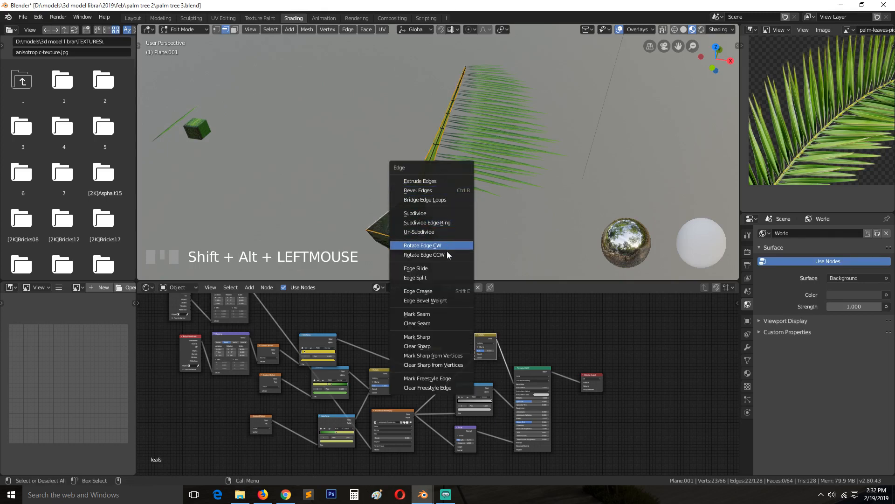
click(418, 290)
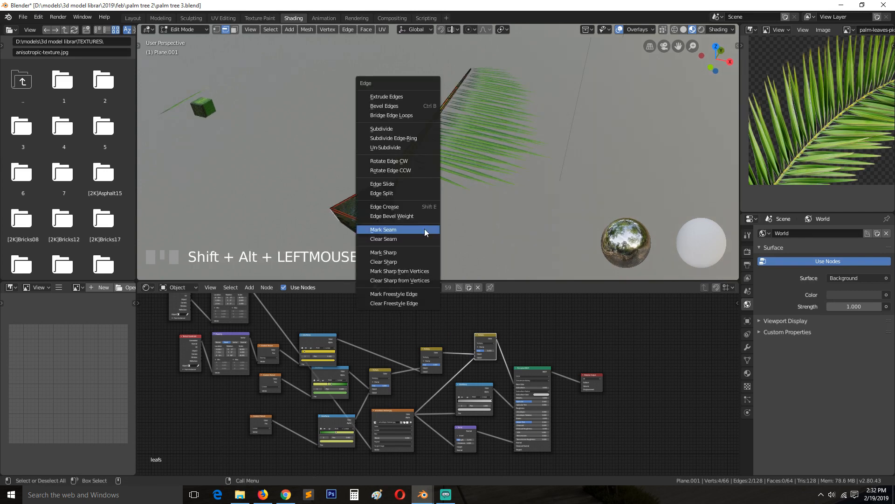
click(383, 229)
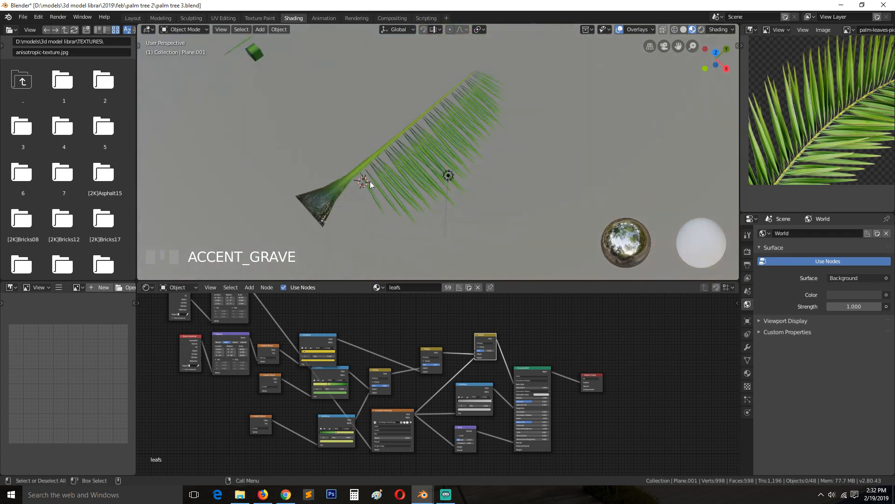
Step: Return to the Layout workspace and view the frond in perspective
click(132, 18)
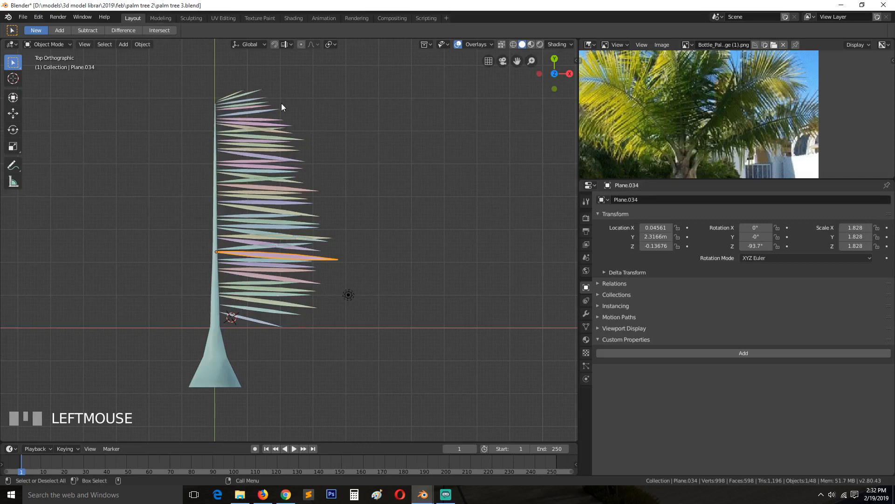
key(alt+a)
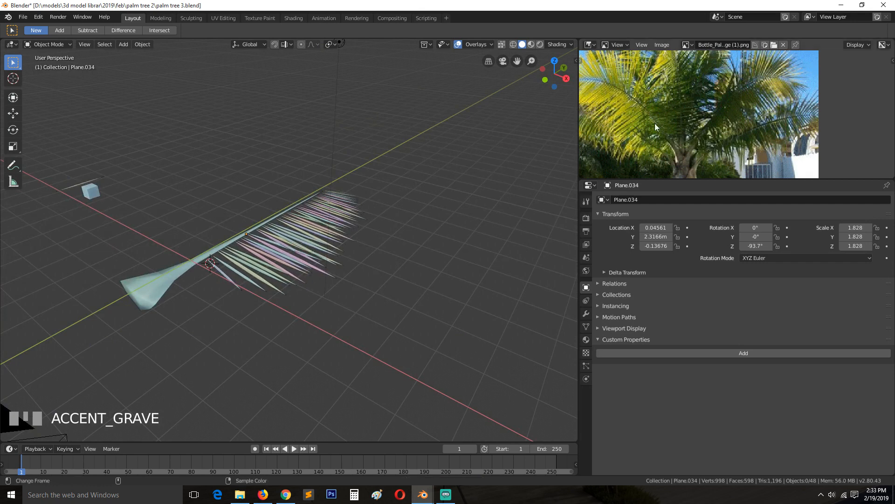
mouse_move(389, 218)
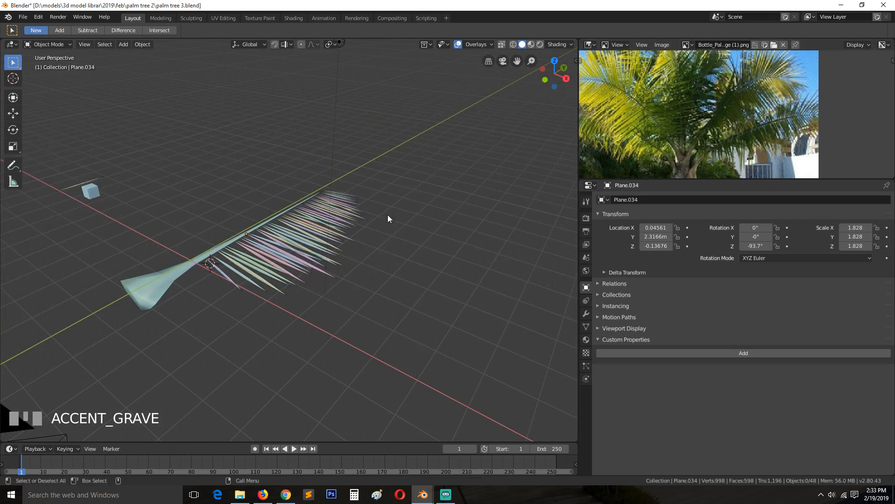